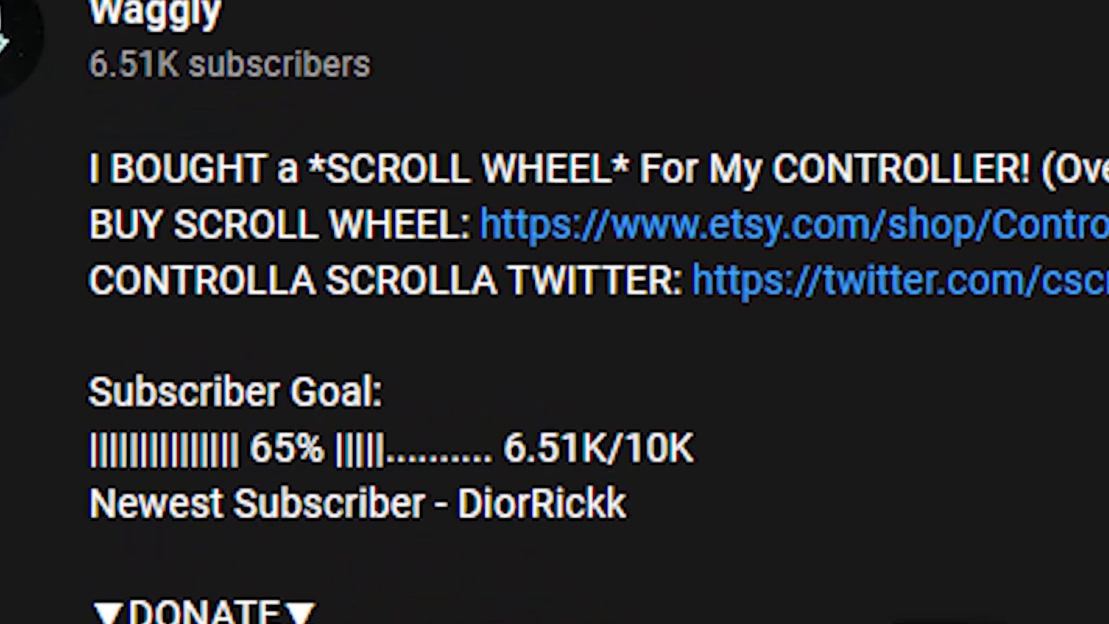
Step: Open the scroll wheel video from the uploads and expand its description showing the subscriber goal and newest subscriber
{"action": "scroll", "scroll_direction": "down", "scroll_amount": 3}
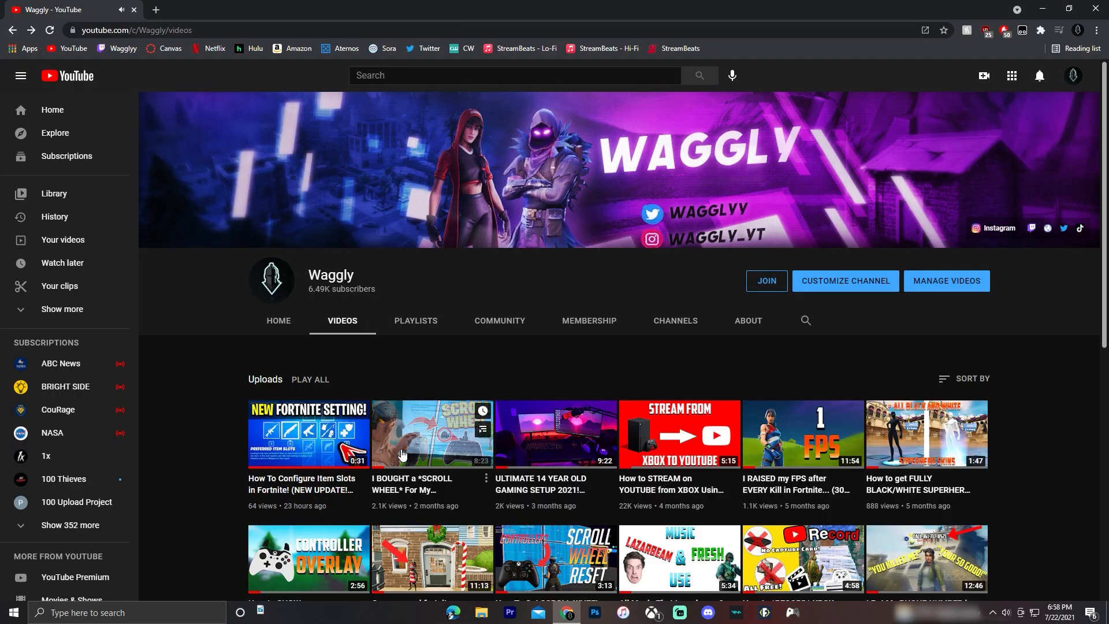
{"action": "left_click", "coordinate": [431, 433]}
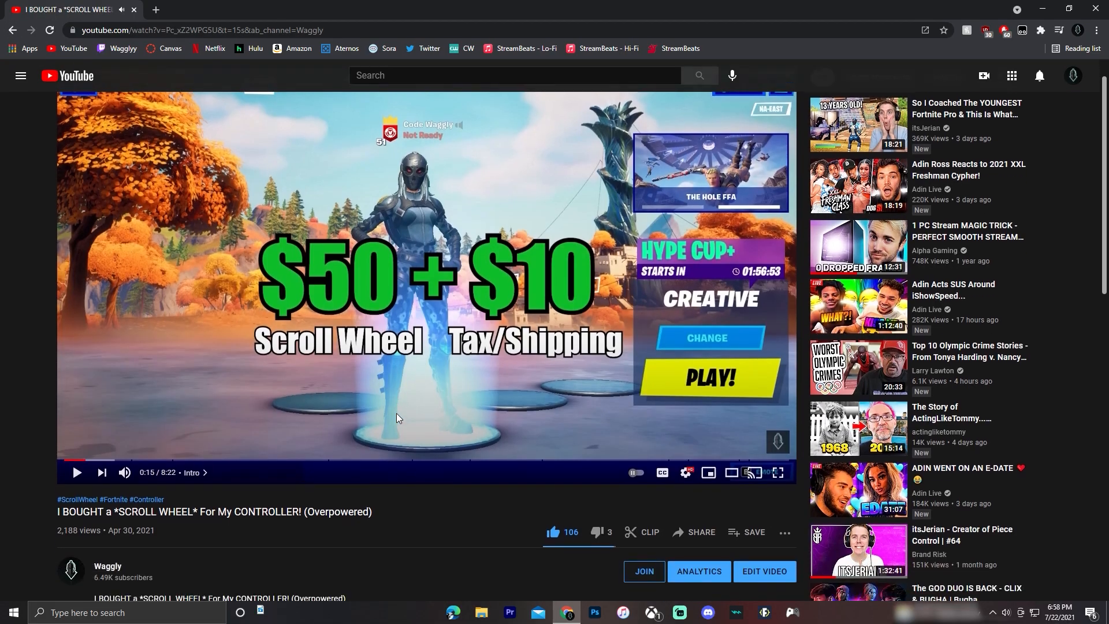
{"action": "scroll", "scroll_direction": "down", "scroll_amount": 3}
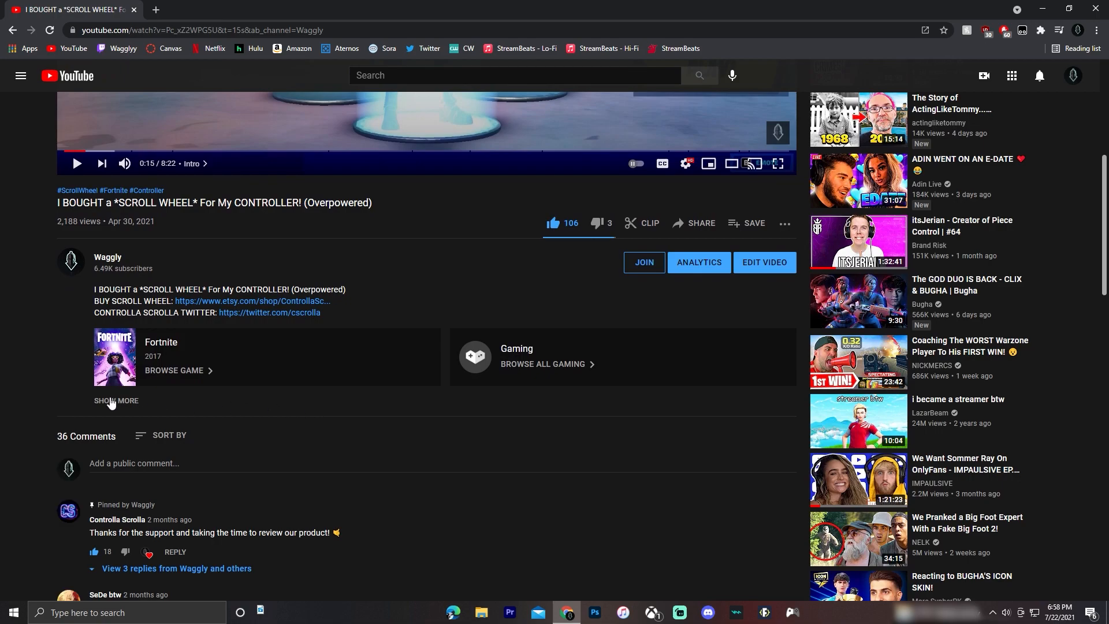
{"action": "left_click", "coordinate": [115, 401]}
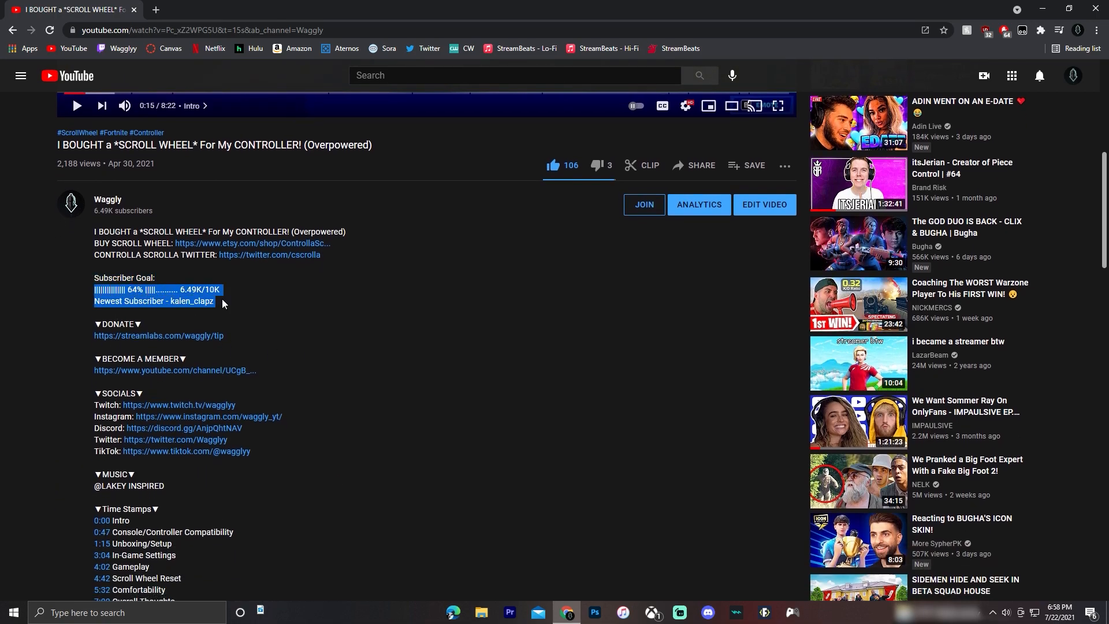
{"action": "left_click", "coordinate": [89, 309]}
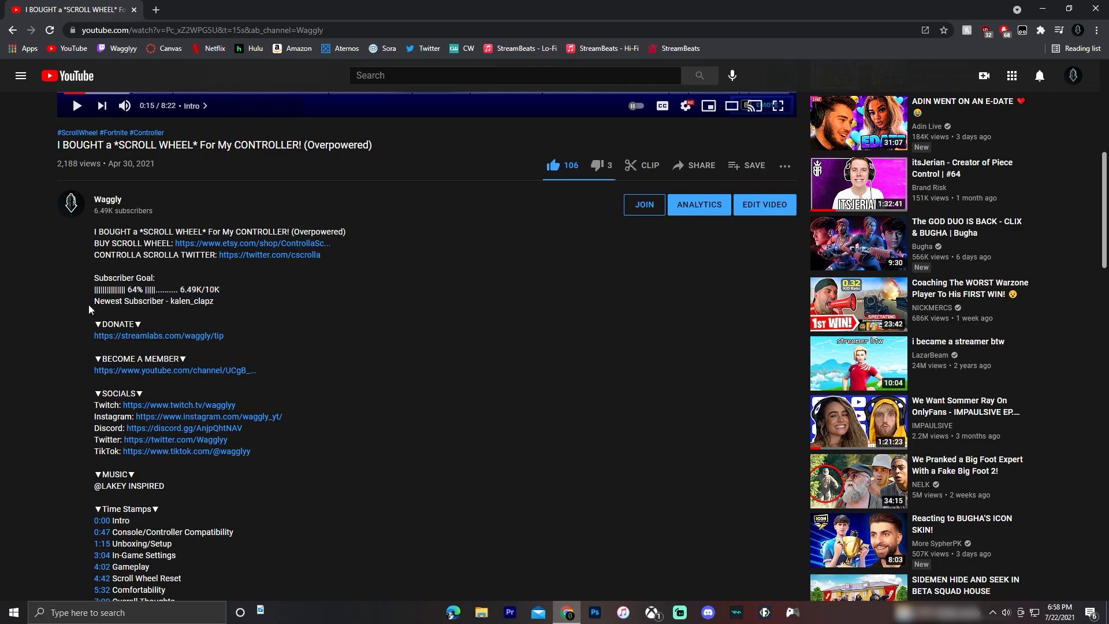
{"action": "mouse_move", "coordinate": [177, 310]}
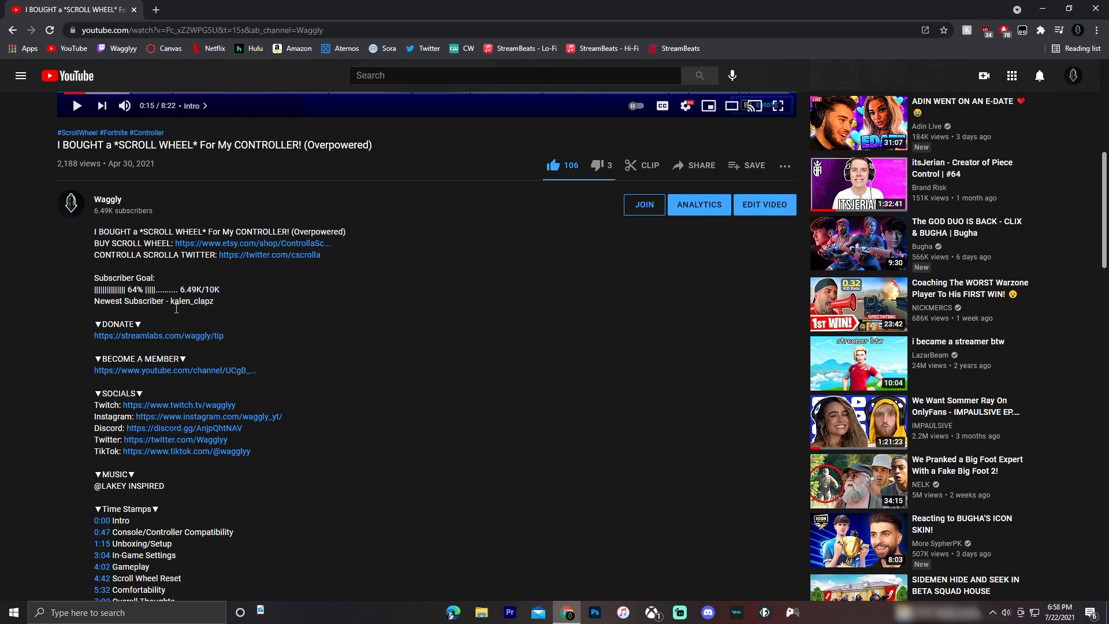
{"action": "mouse_move", "coordinate": [207, 342]}
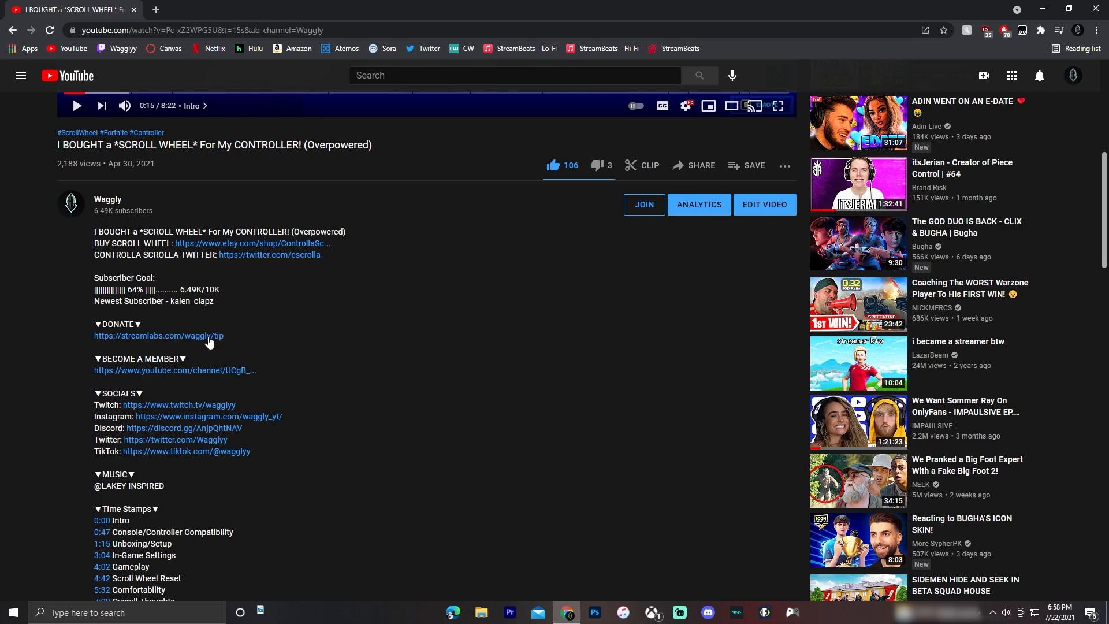
{"action": "mouse_move", "coordinate": [82, 279]}
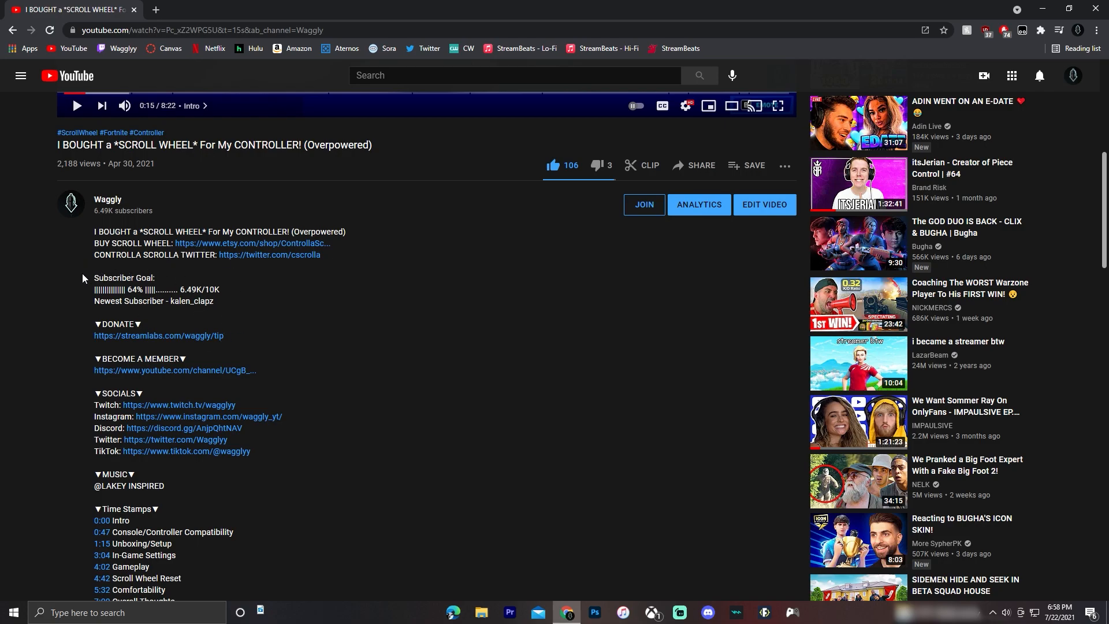
{"action": "mouse_move", "coordinate": [158, 288]}
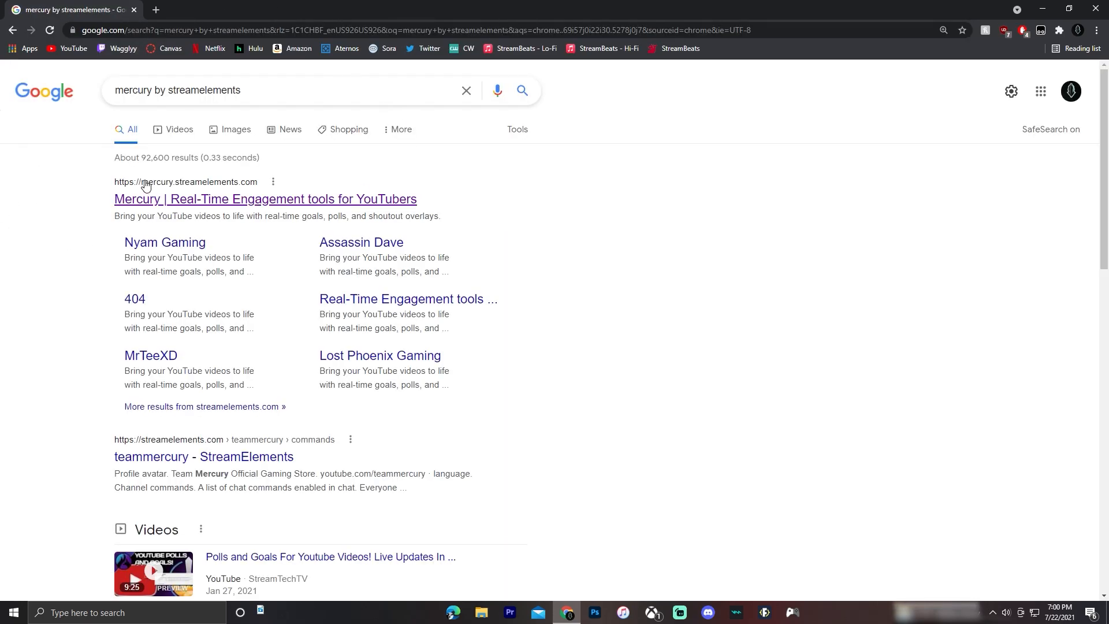
Step: Open the Mercury by StreamElements site from the Google search results
{"action": "left_click", "coordinate": [266, 199]}
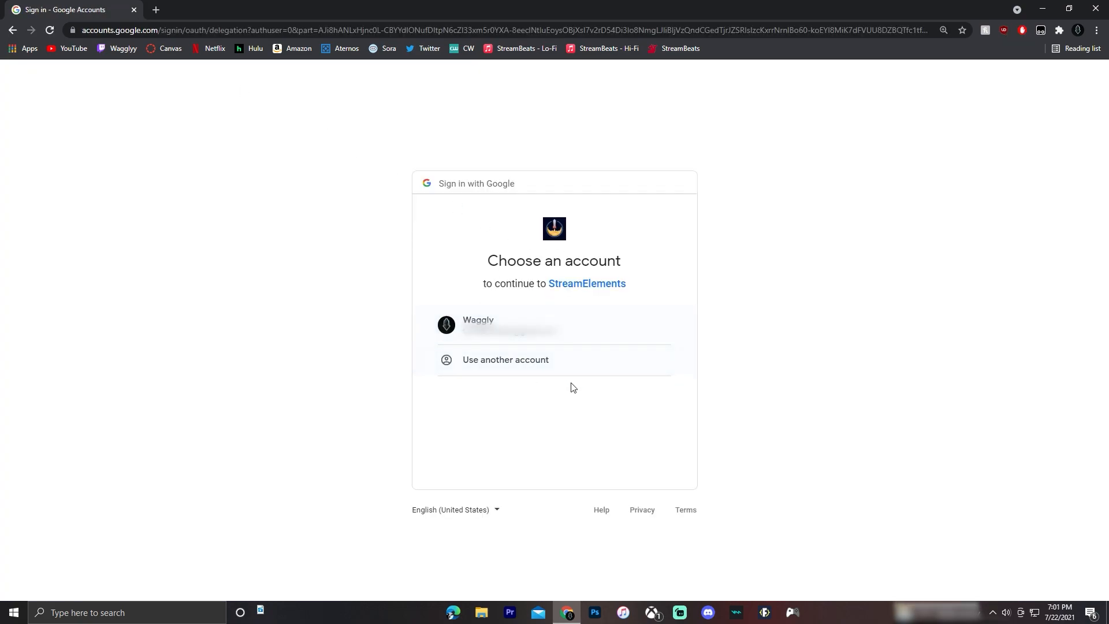
{"action": "mouse_move", "coordinate": [578, 338]}
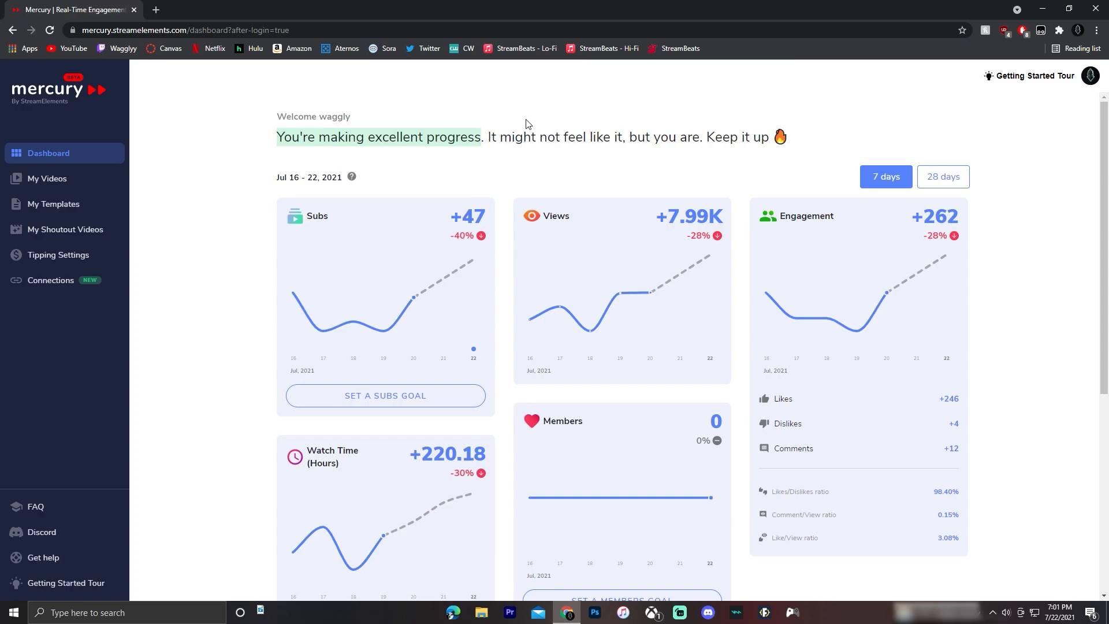
{"action": "mouse_move", "coordinate": [330, 154]}
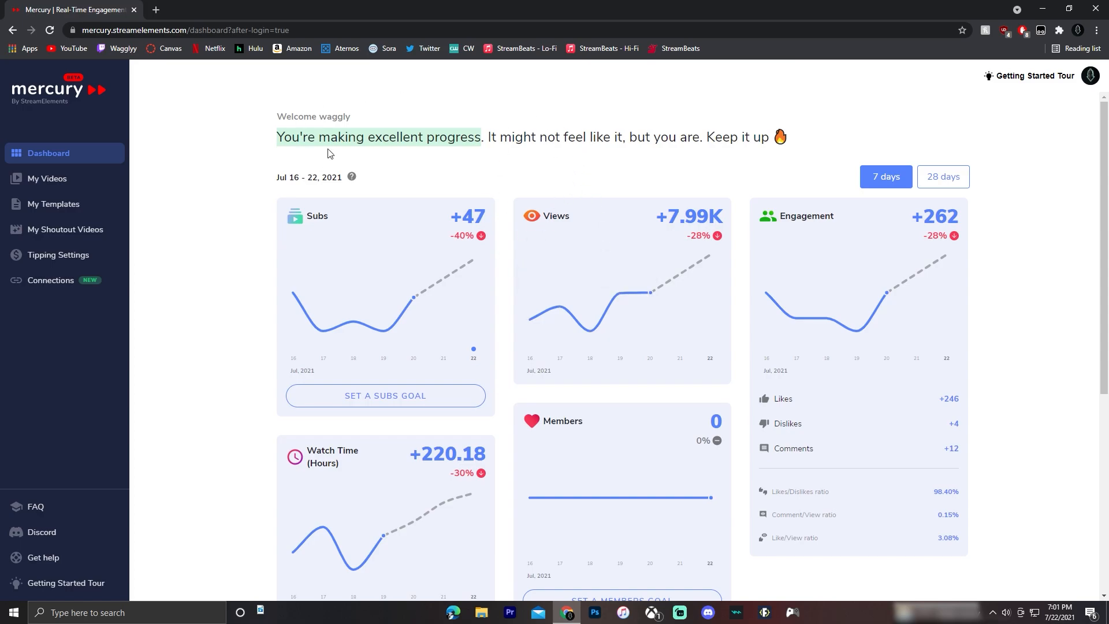
Step: From My Videos, start adding dynamic widgets to the gaming setup video's description
{"action": "left_click", "coordinate": [48, 178]}
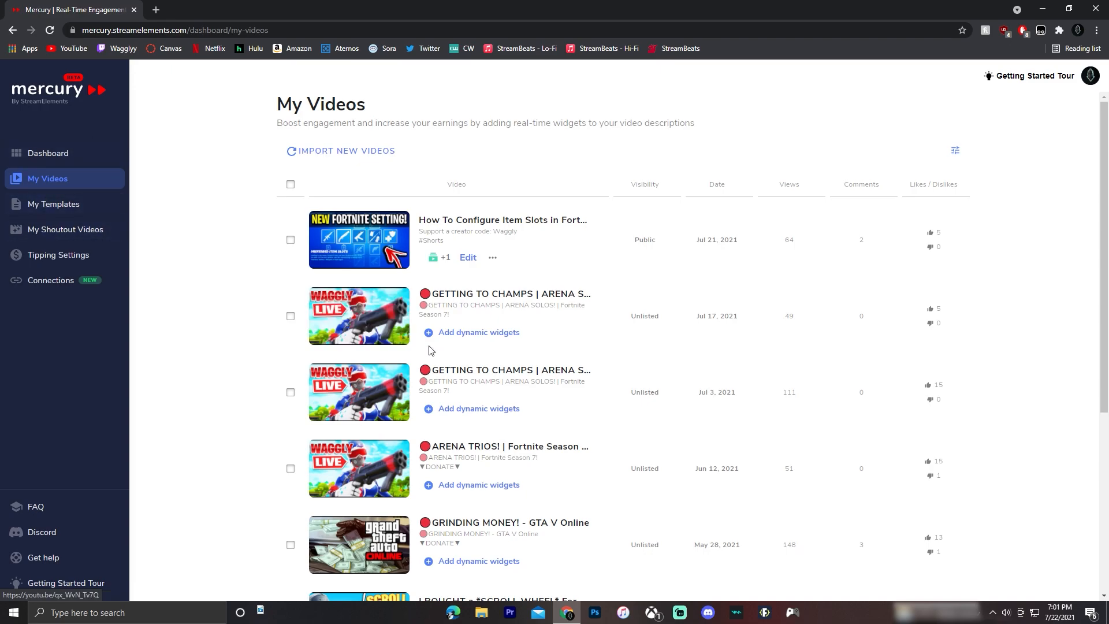
{"action": "scroll", "scroll_direction": "down", "scroll_amount": 3}
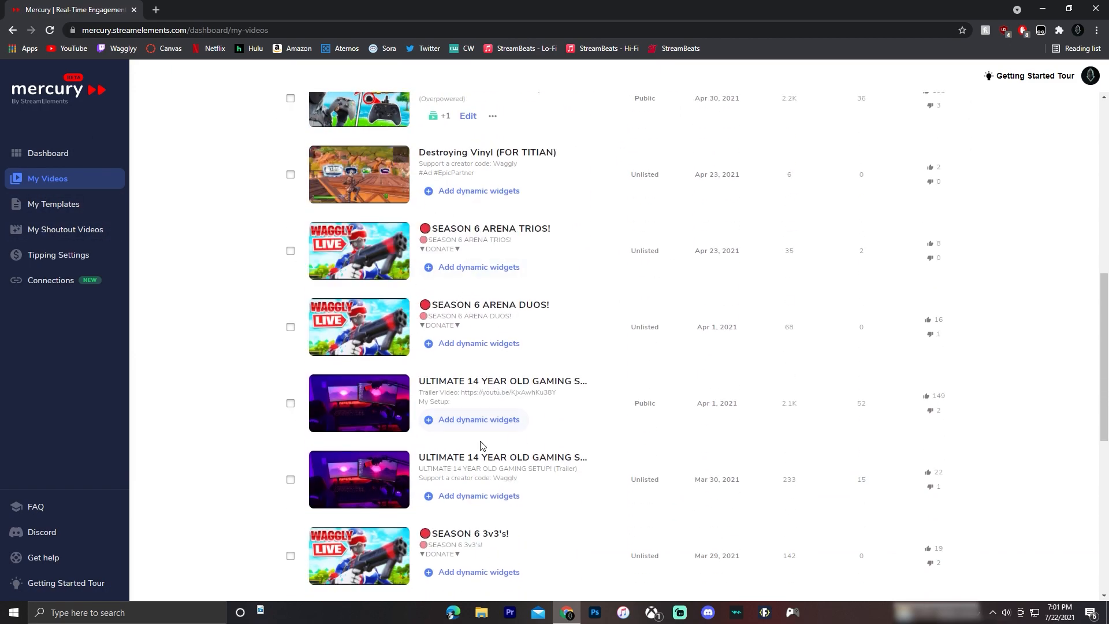
{"action": "scroll", "scroll_direction": "down", "scroll_amount": 3}
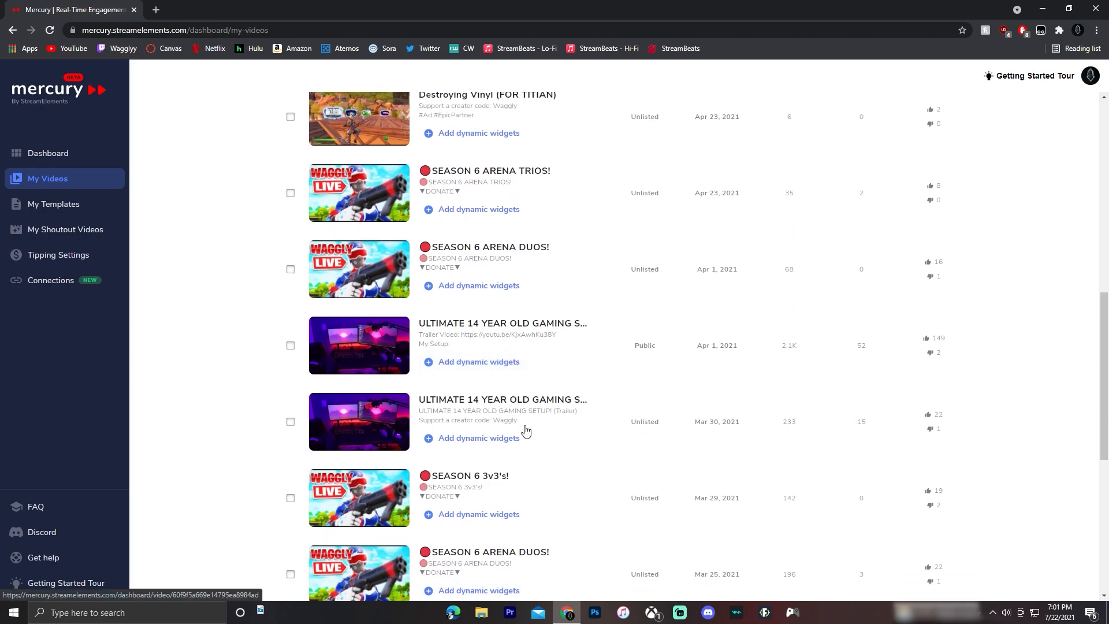
{"action": "mouse_move", "coordinate": [453, 362]}
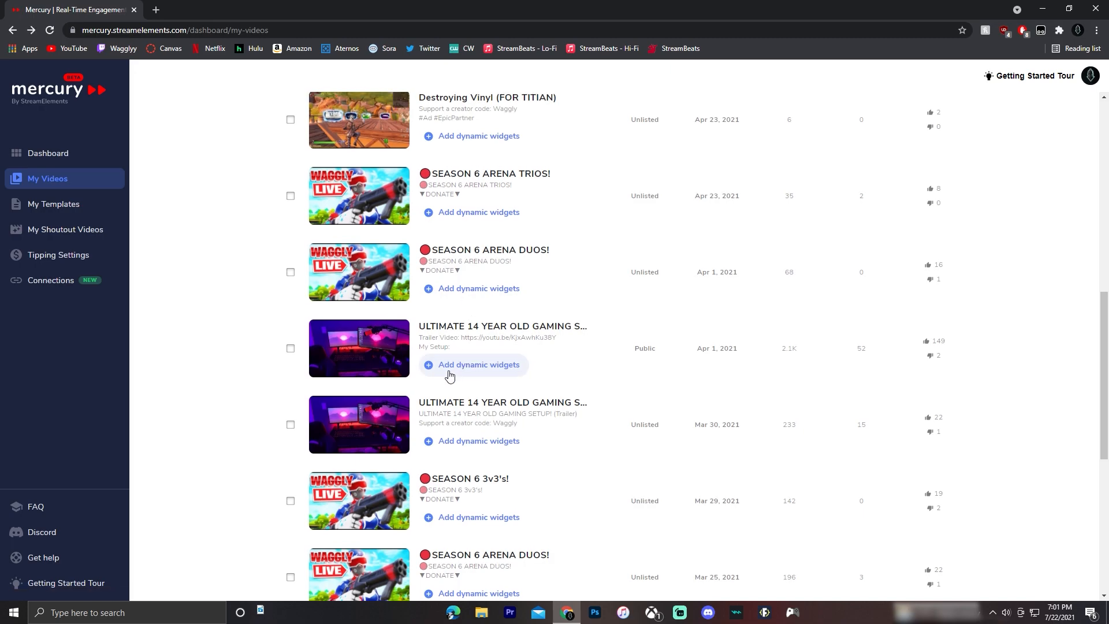
{"action": "left_click", "coordinate": [478, 364]}
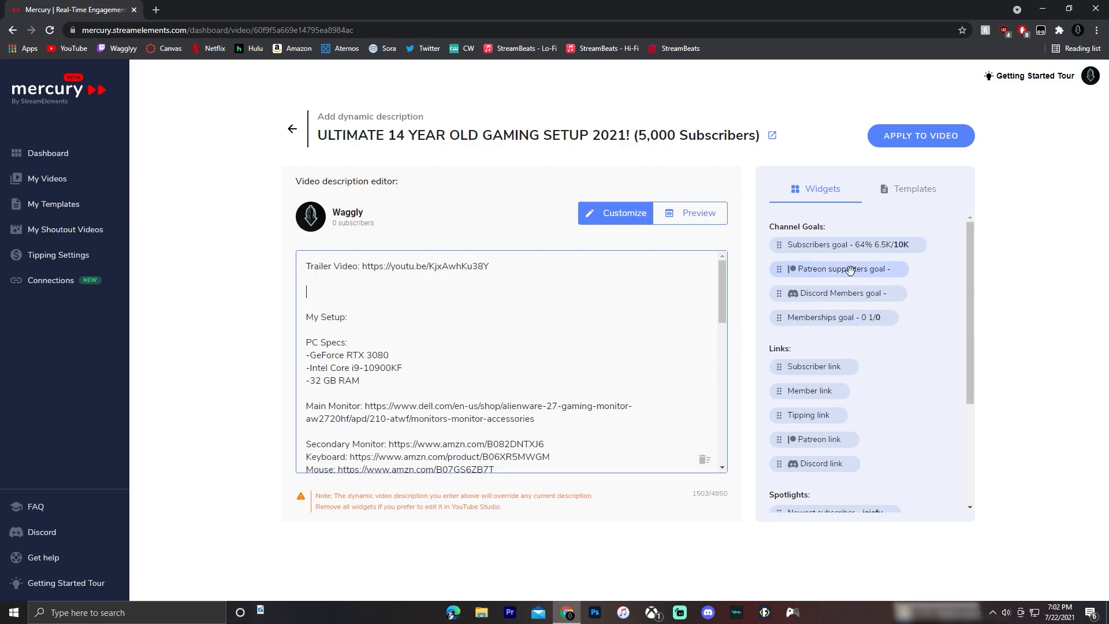
Step: Set the channel subscriber goal to 10000 and apply it to the goal bar widget
{"action": "scroll", "scroll_direction": "down", "scroll_amount": 3}
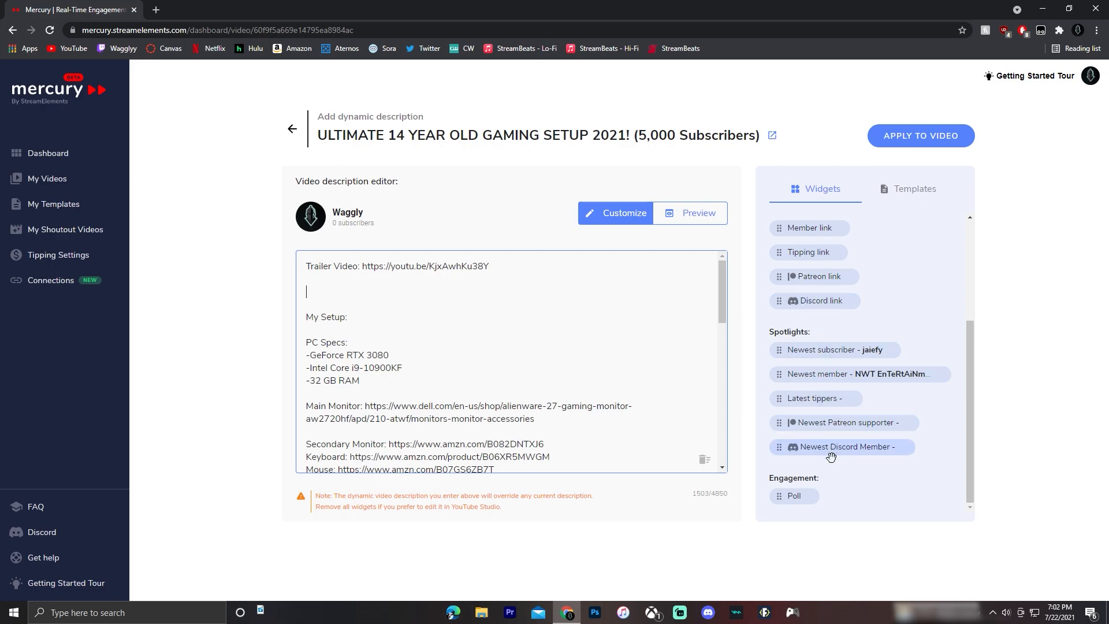
{"action": "scroll", "scroll_direction": "up", "scroll_amount": 3}
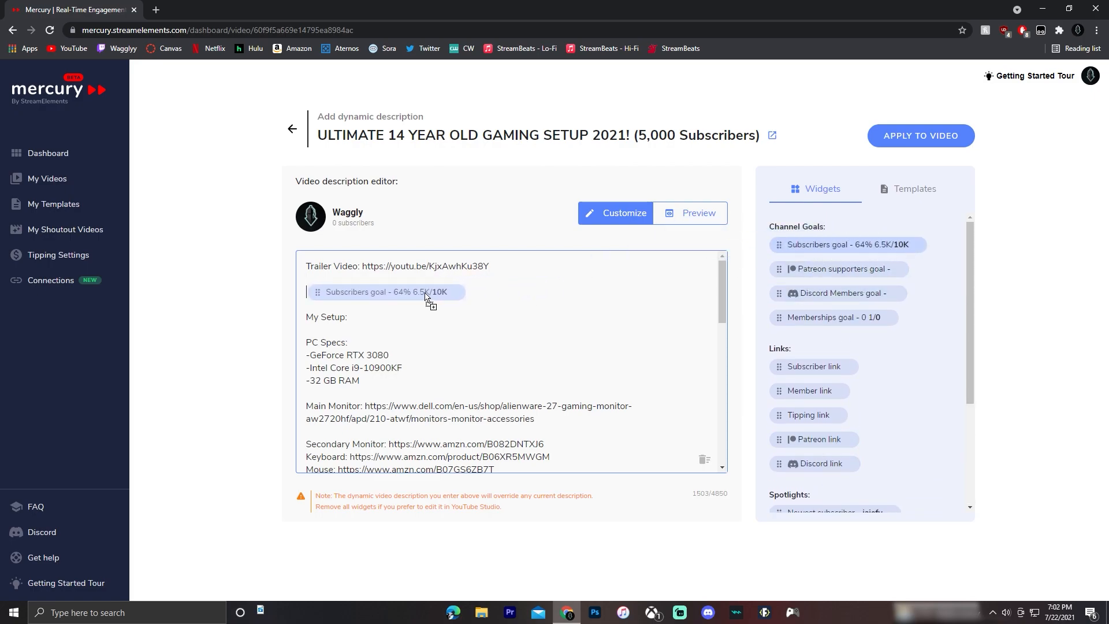
{"action": "left_click", "coordinate": [388, 291]}
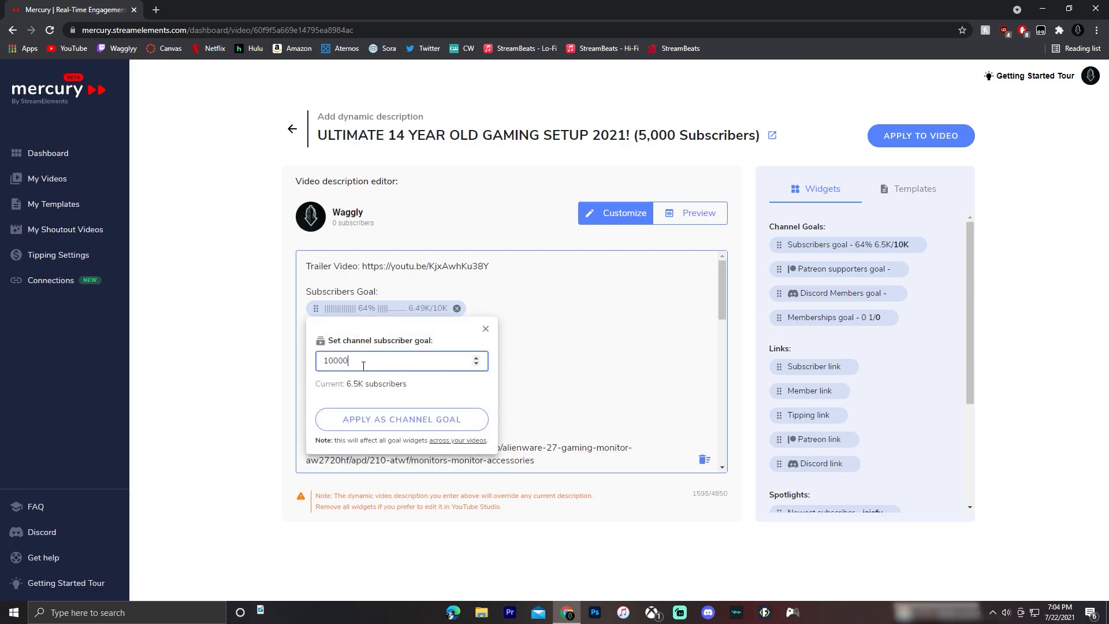
{"action": "mouse_move", "coordinate": [368, 375]}
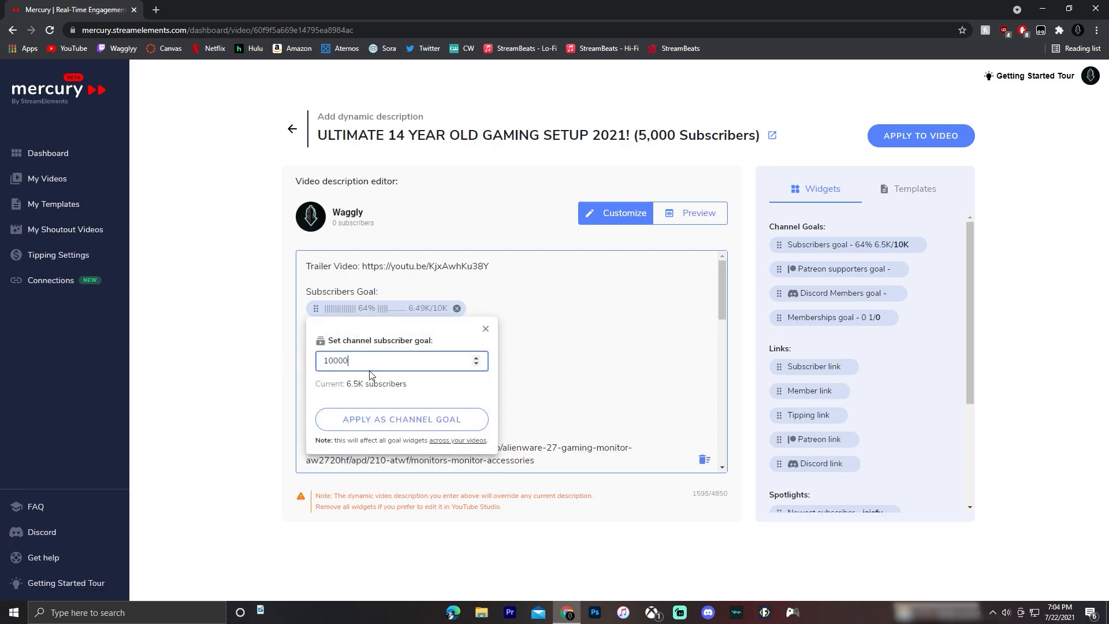
{"action": "mouse_move", "coordinate": [393, 423]}
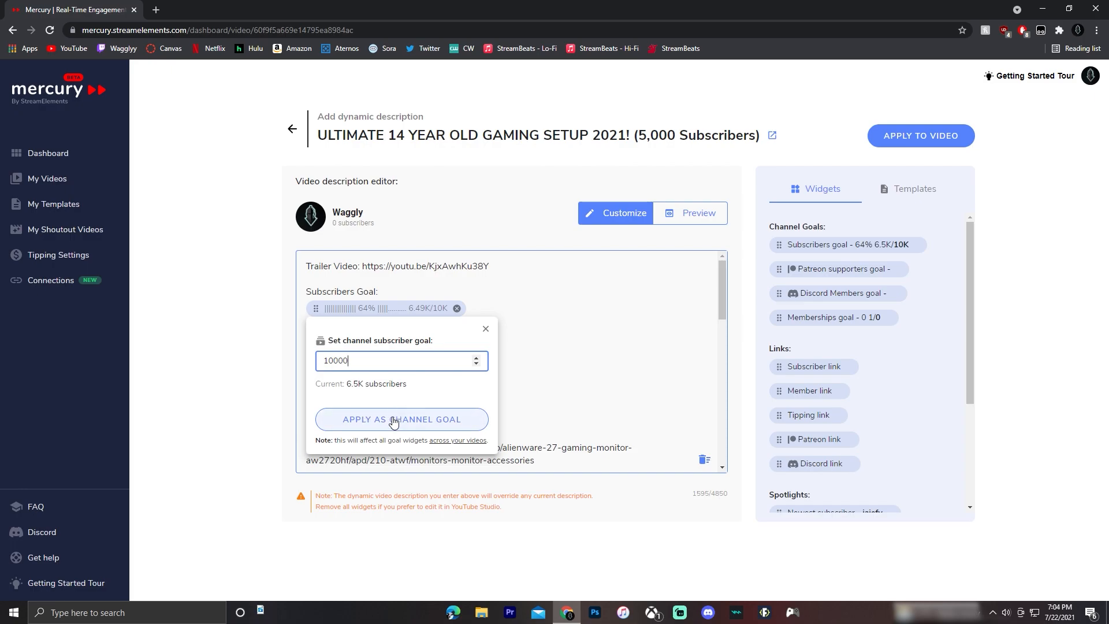
{"action": "left_click", "coordinate": [401, 418]}
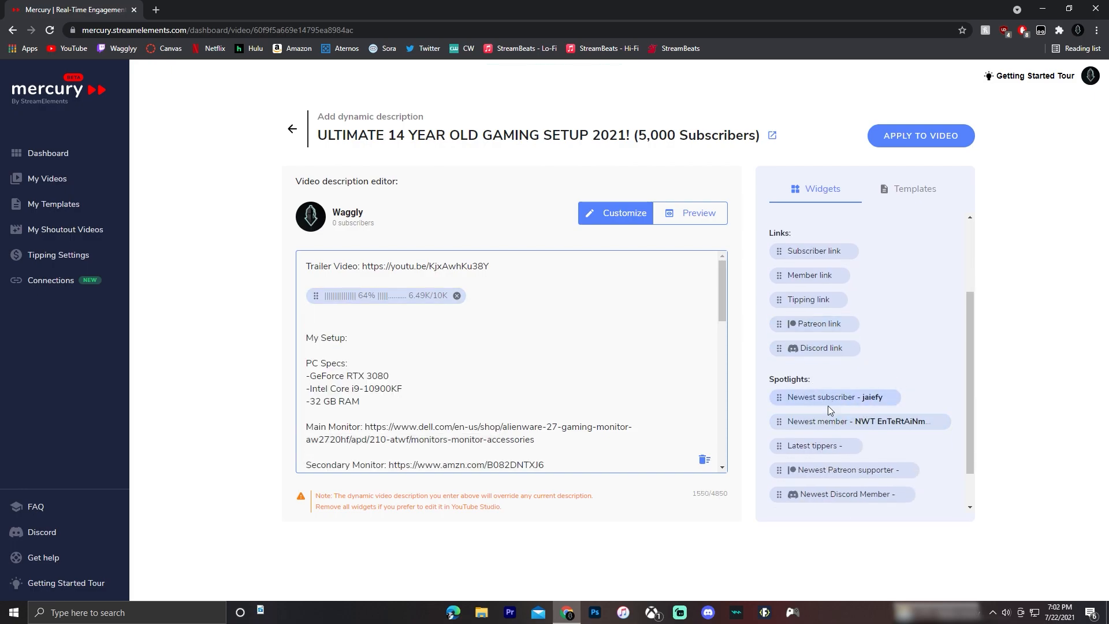
{"action": "mouse_move", "coordinate": [855, 412]}
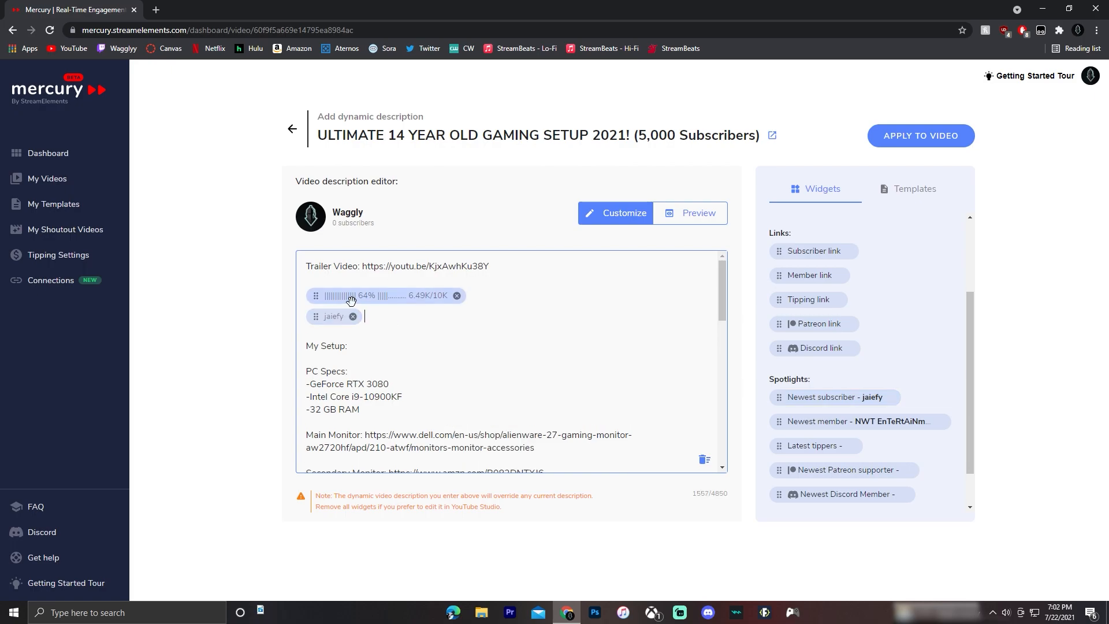
{"action": "mouse_move", "coordinate": [399, 346]}
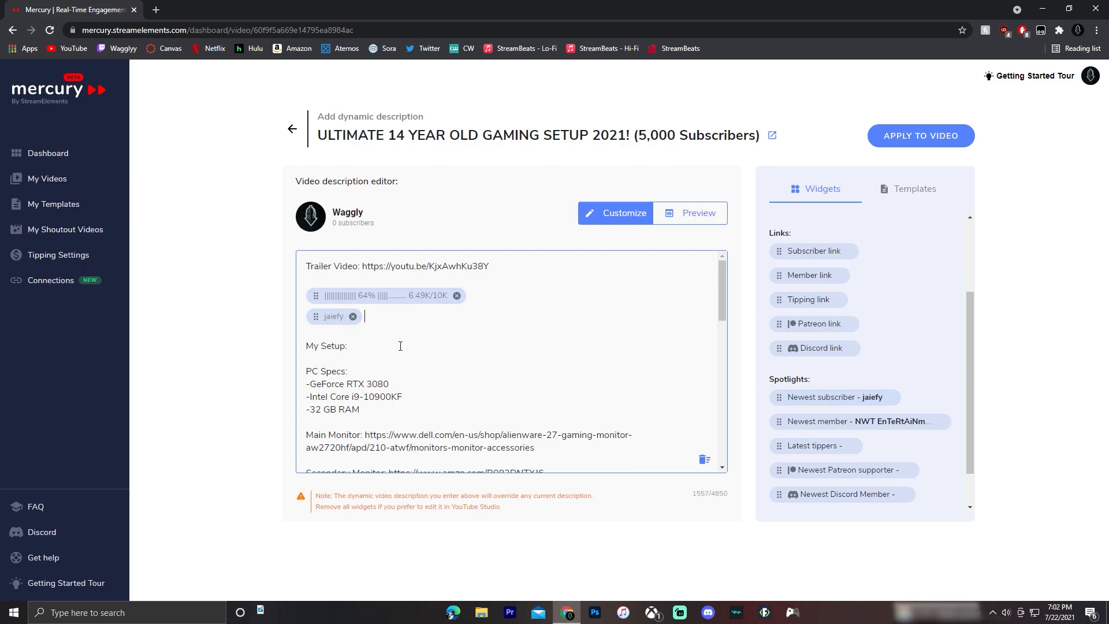
{"action": "mouse_move", "coordinate": [325, 310]}
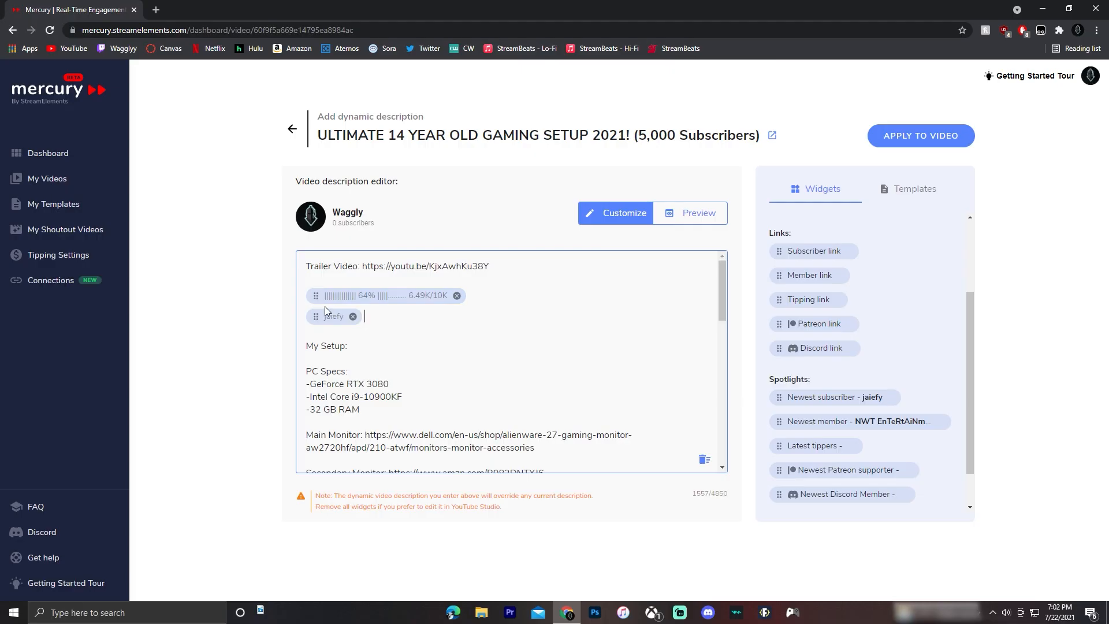
Step: Label the widgets with 'Subscribers Goal' and 'Newest Subscriber' lines above the goal bar and subscriber name
{"action": "key", "text": "enter"}
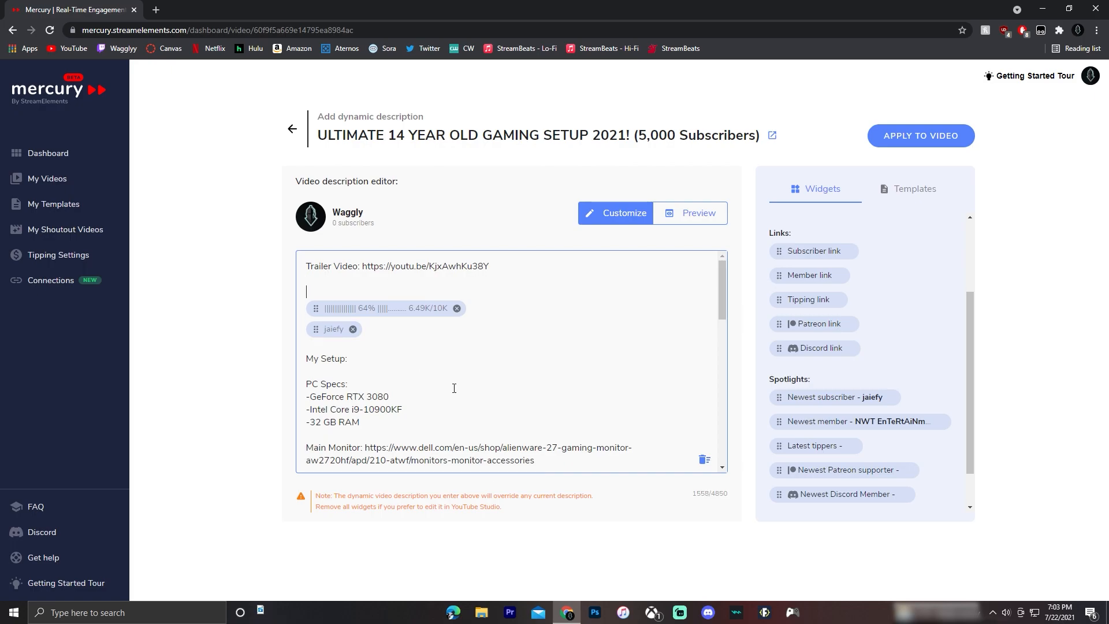
{"action": "type", "text": "S"}
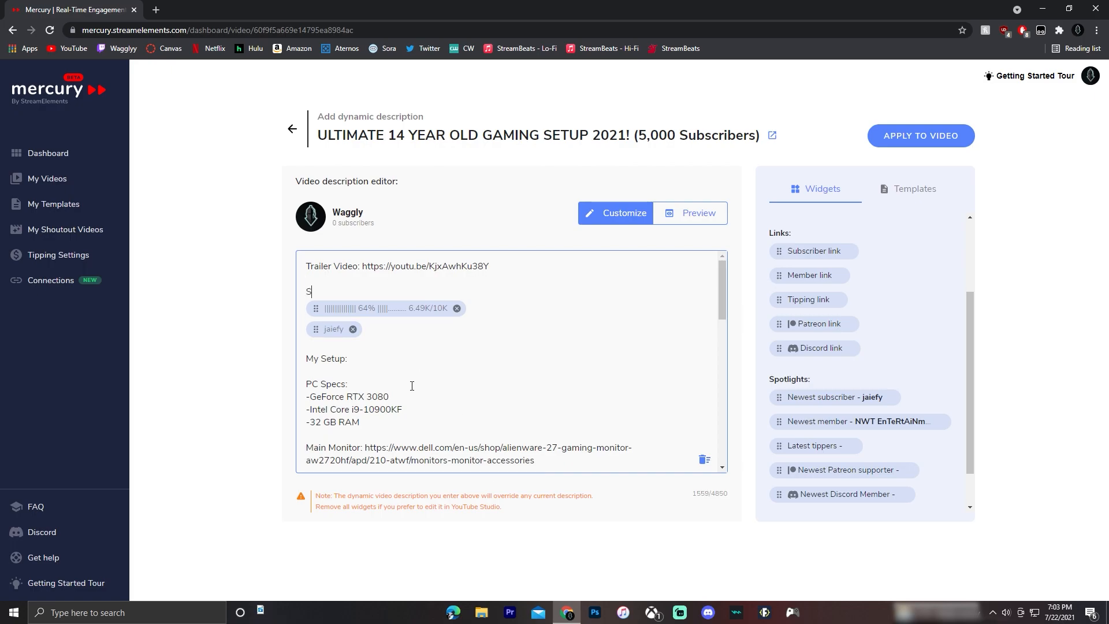
{"action": "type", "text": "ubscrib"}
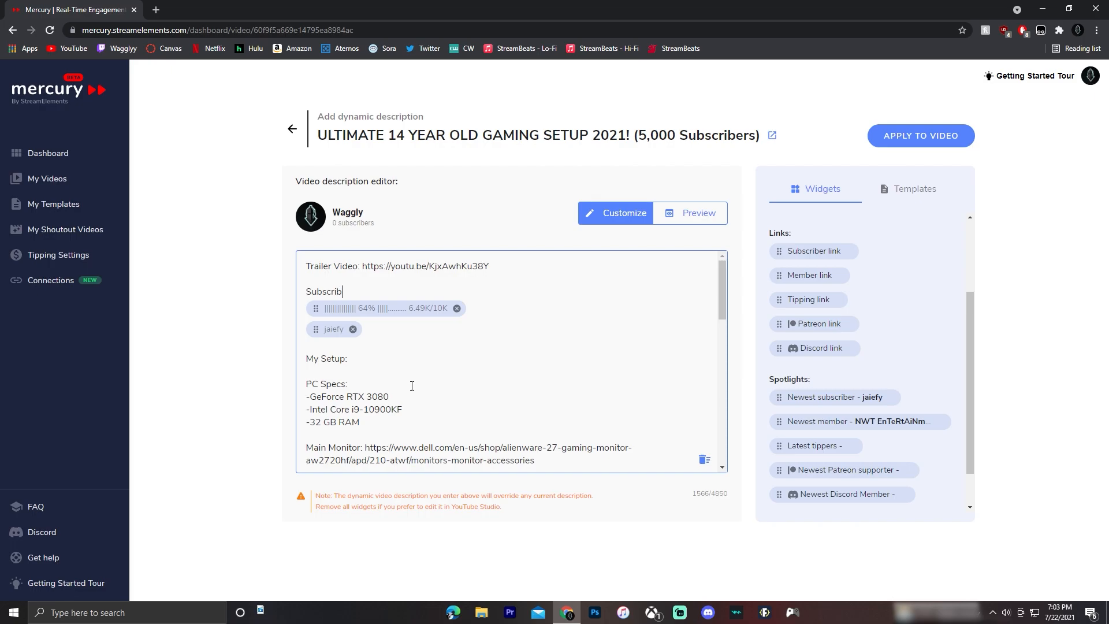
{"action": "type", "text": "ers Goal:"}
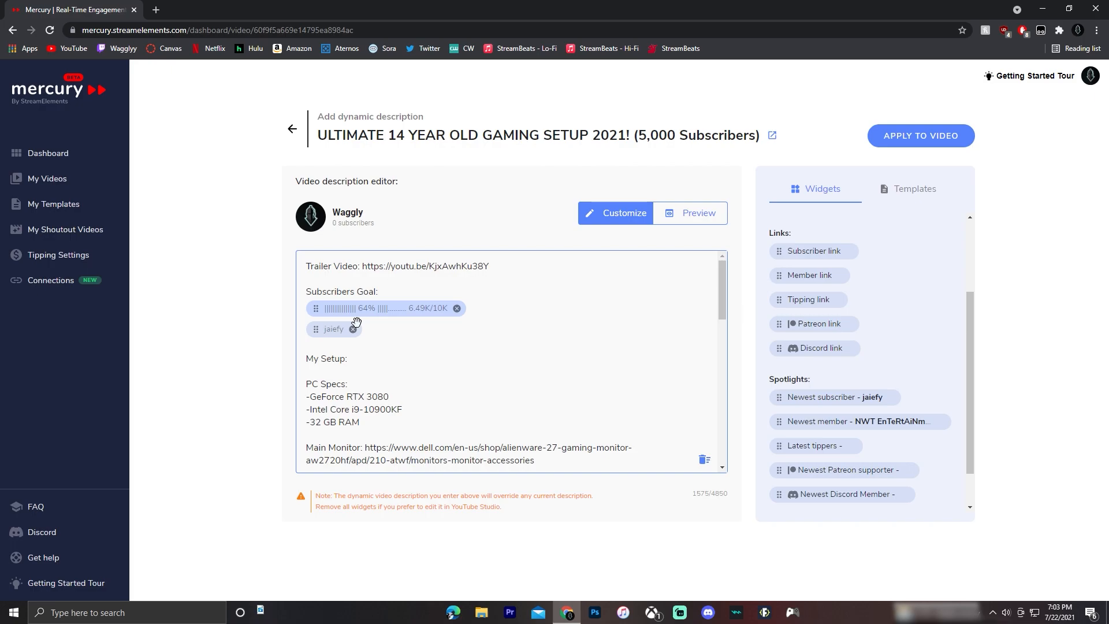
{"action": "type", "text": "Newest"}
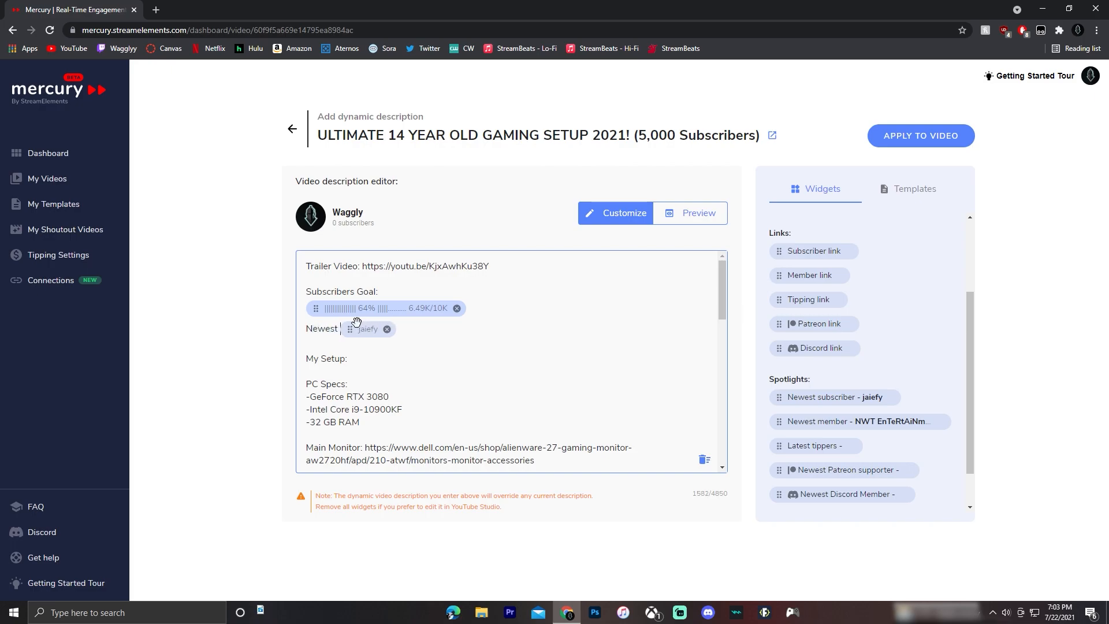
{"action": "type", "text": "Subscriber:"}
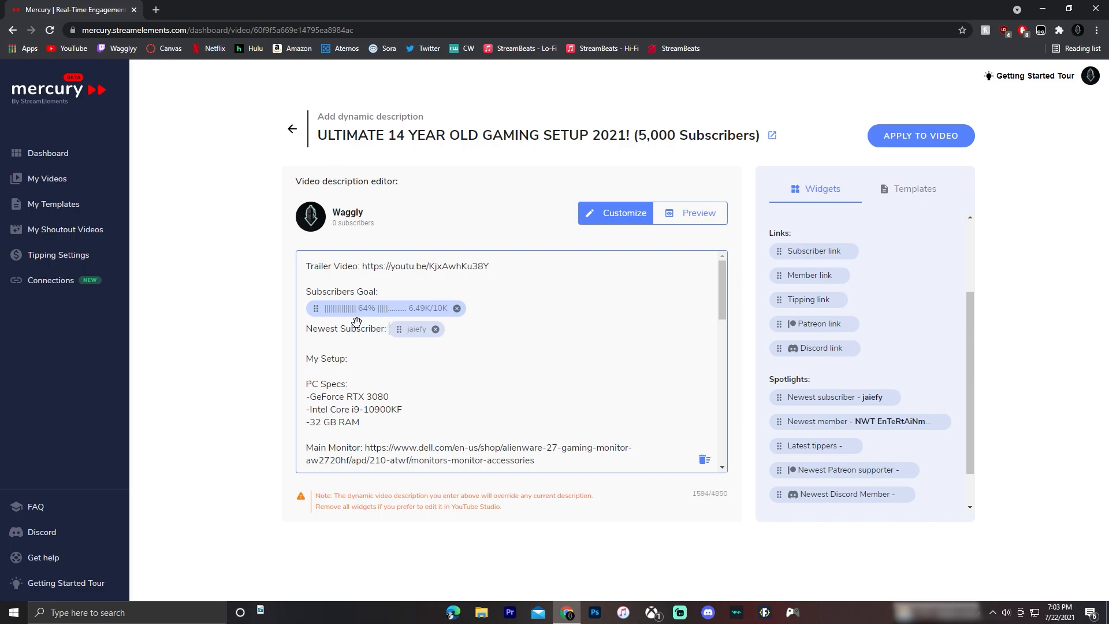
{"action": "mouse_move", "coordinate": [475, 297]}
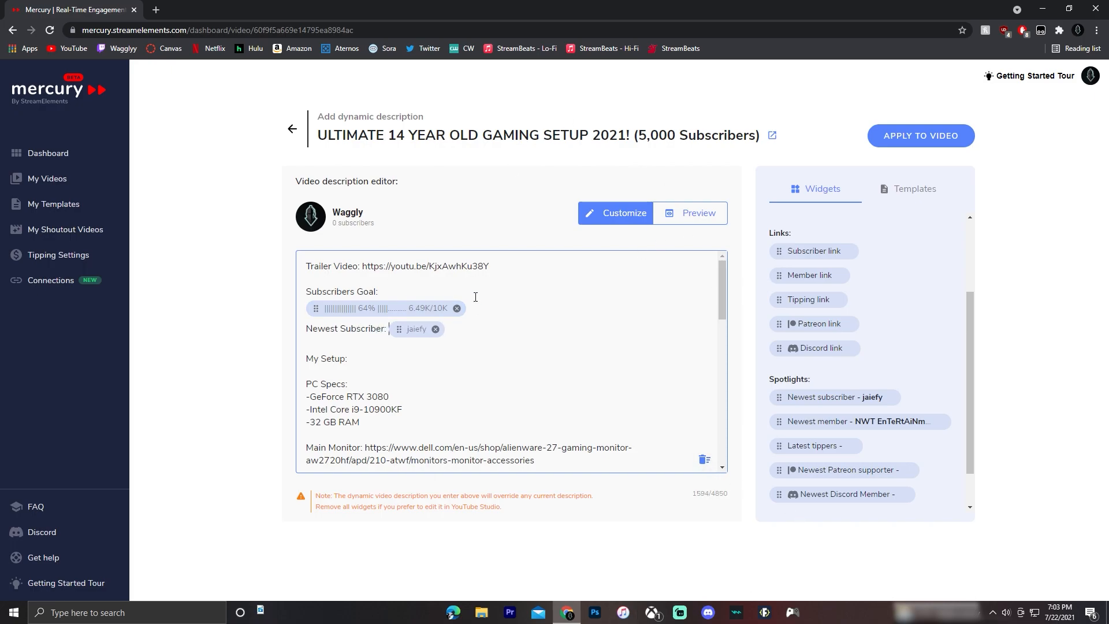
{"action": "mouse_move", "coordinate": [418, 262]}
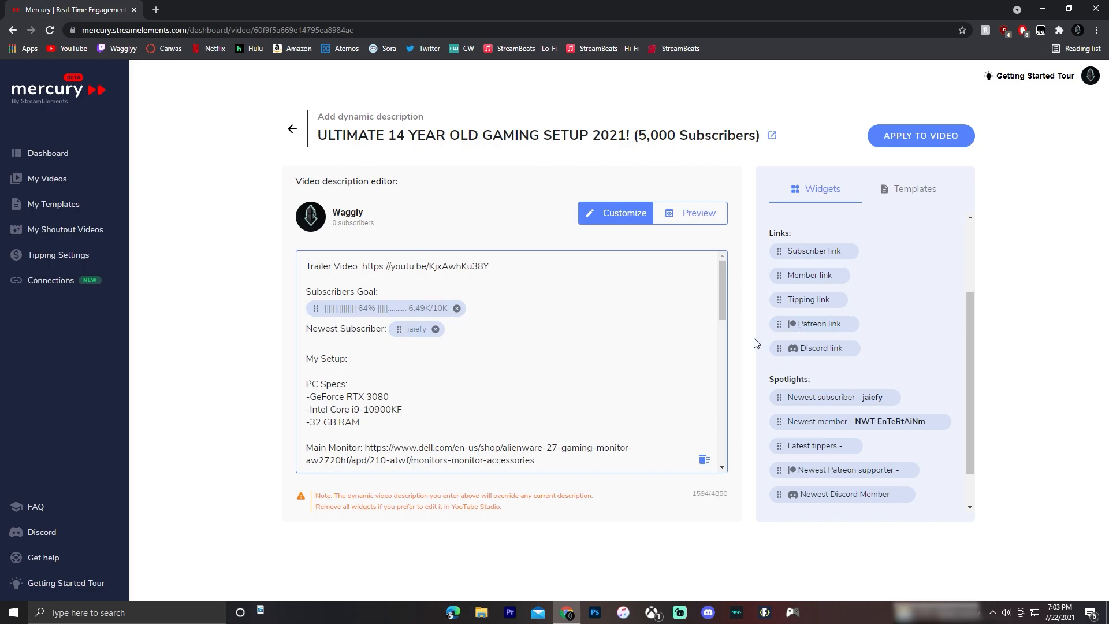
{"action": "scroll", "scroll_direction": "up", "scroll_amount": 3}
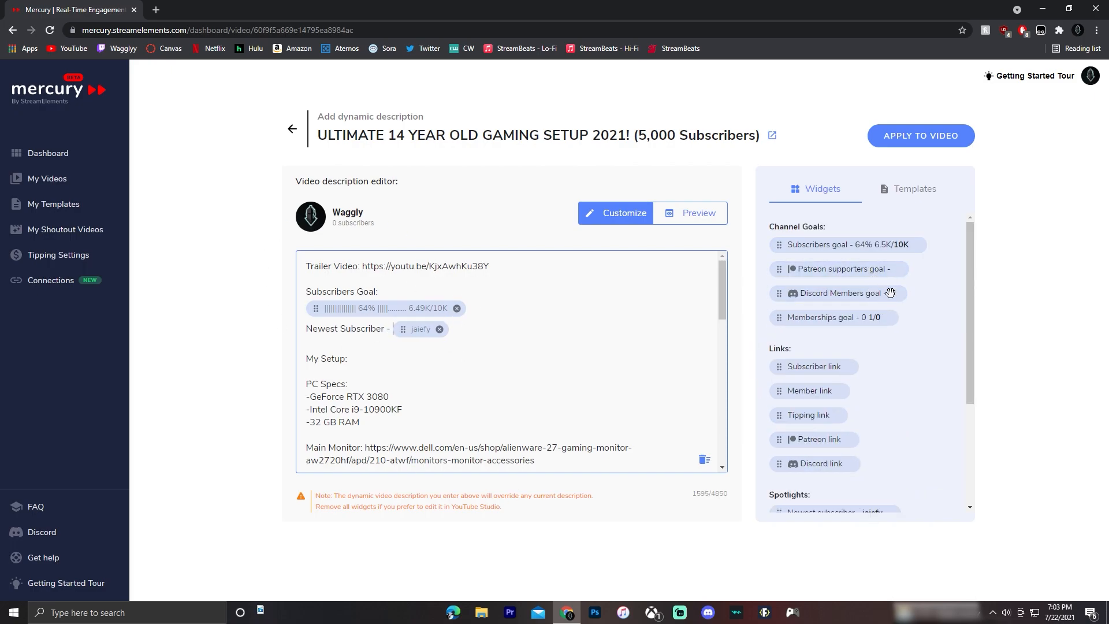
{"action": "mouse_move", "coordinate": [874, 283]}
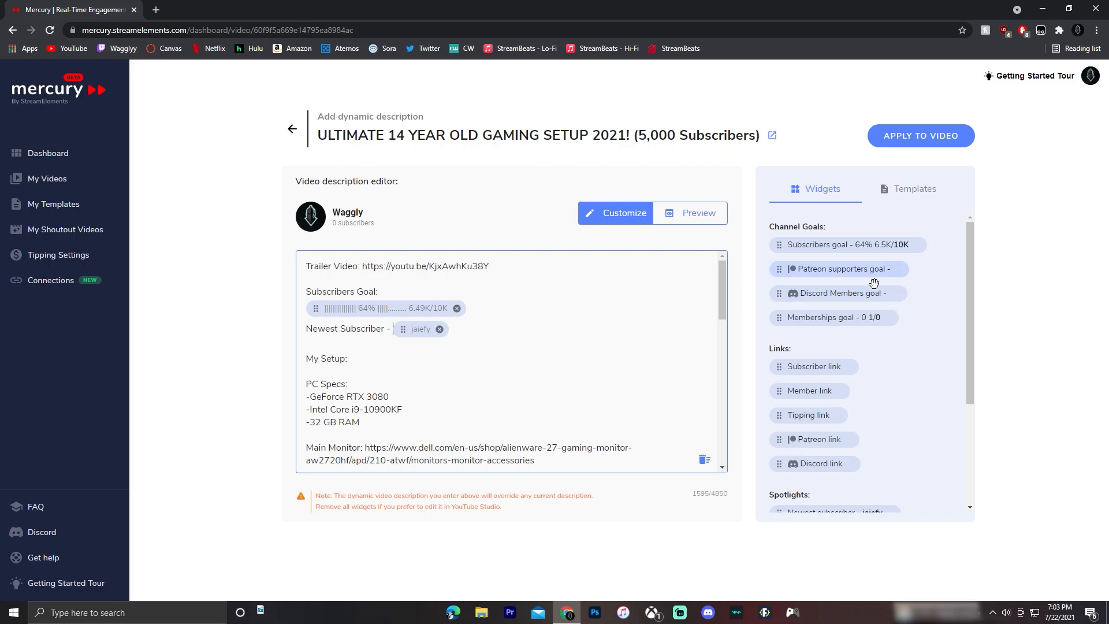
Step: Review the description text and switch the editor to Preview mode
{"action": "scroll", "scroll_direction": "down", "scroll_amount": 3}
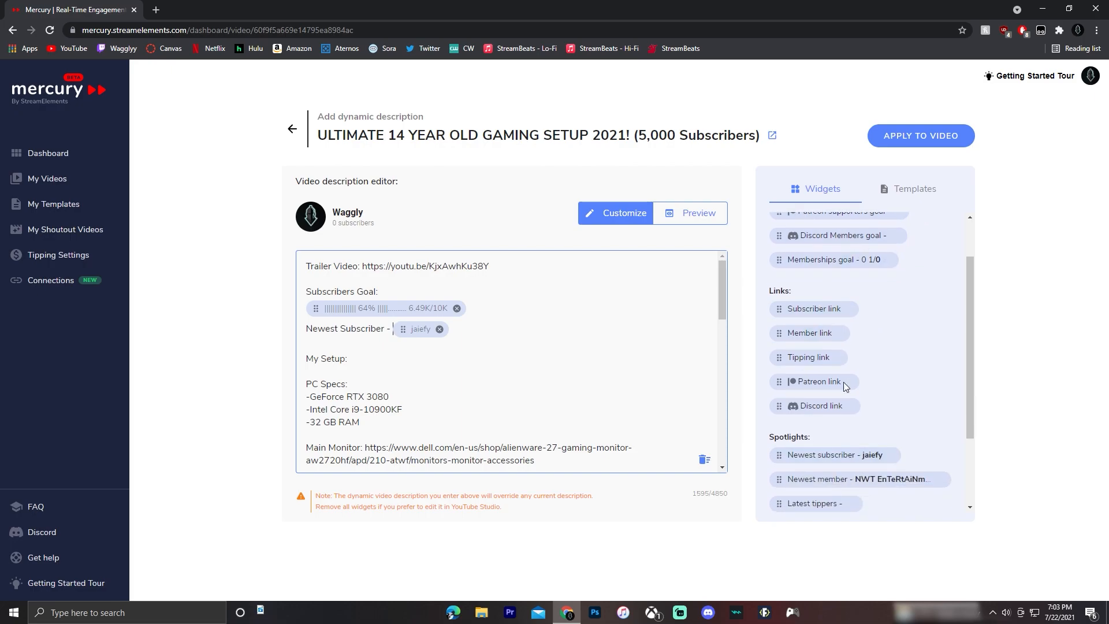
{"action": "scroll", "scroll_direction": "down", "scroll_amount": 3}
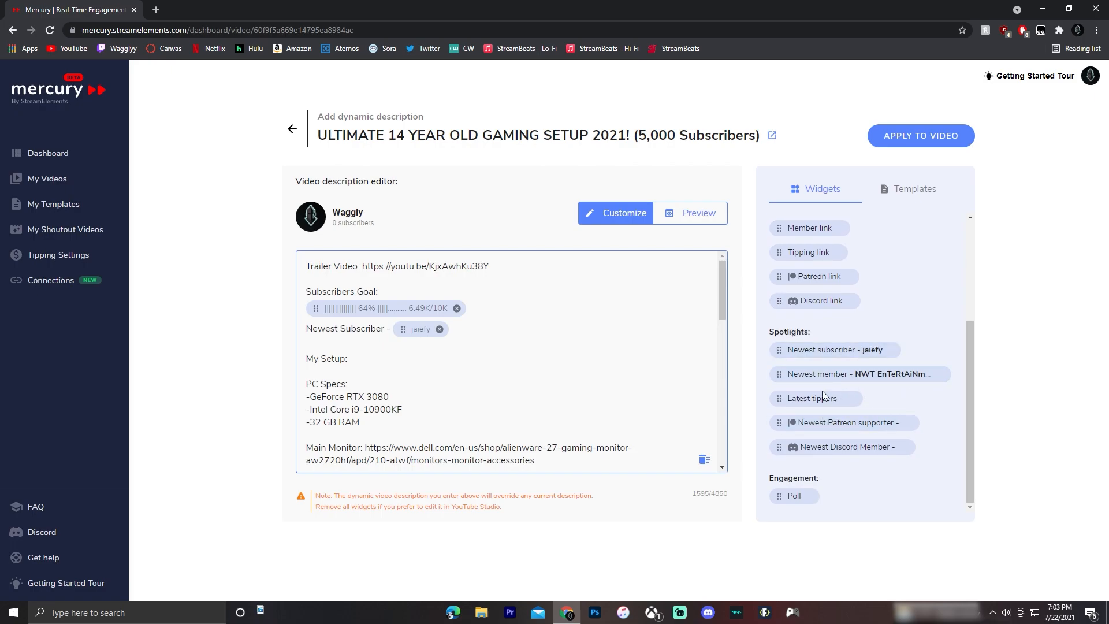
{"action": "mouse_move", "coordinate": [842, 440]}
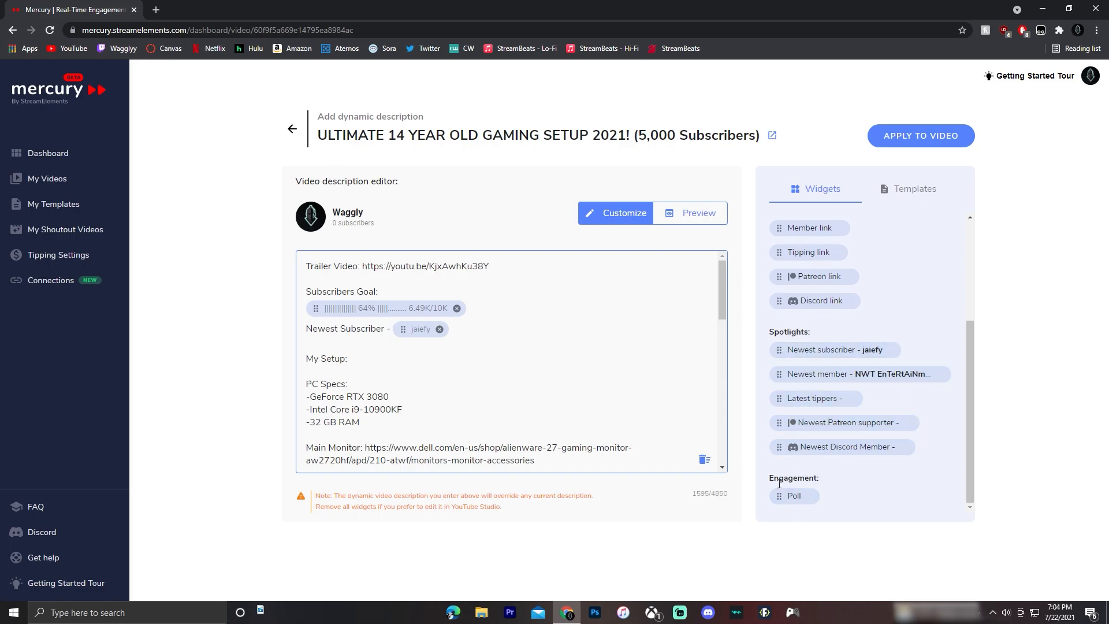
{"action": "mouse_move", "coordinate": [928, 406]}
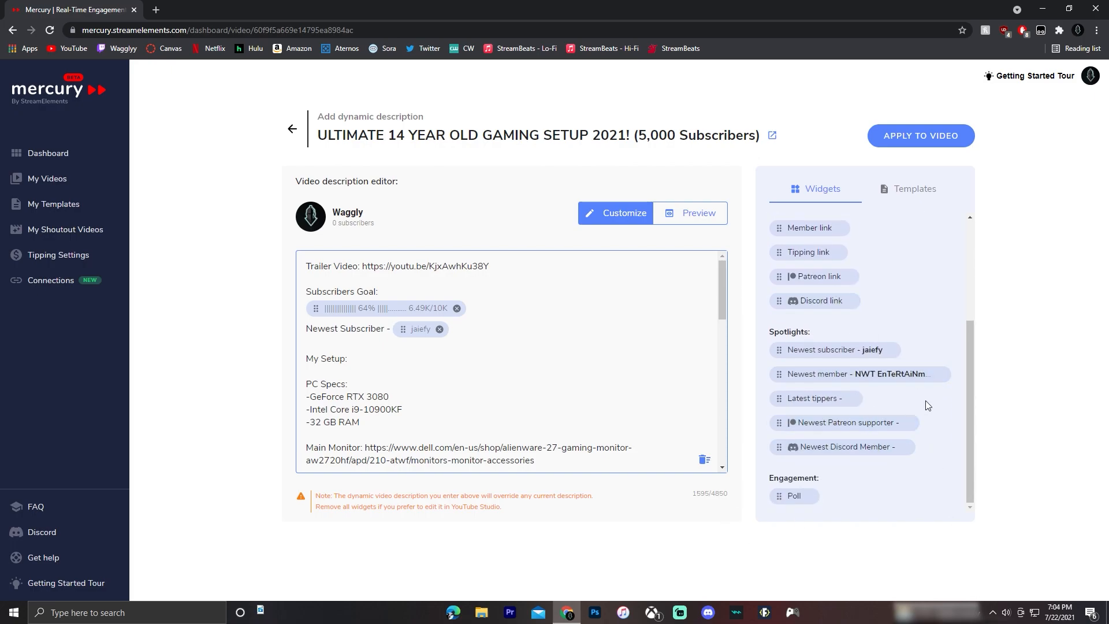
{"action": "scroll", "scroll_direction": "up", "scroll_amount": 3}
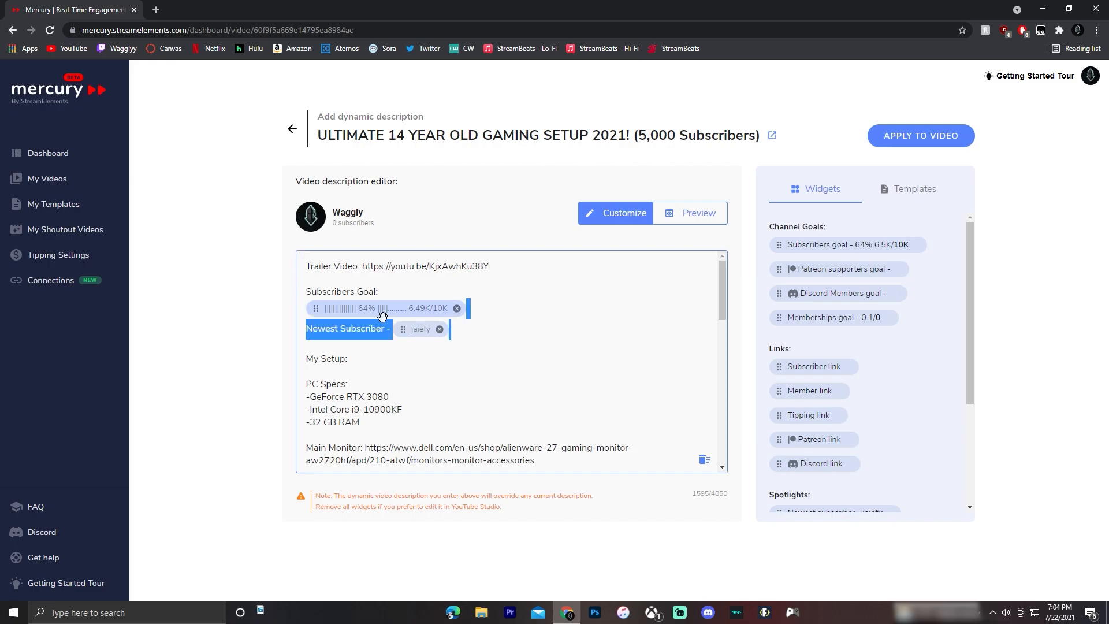
{"action": "left_click", "coordinate": [388, 299]}
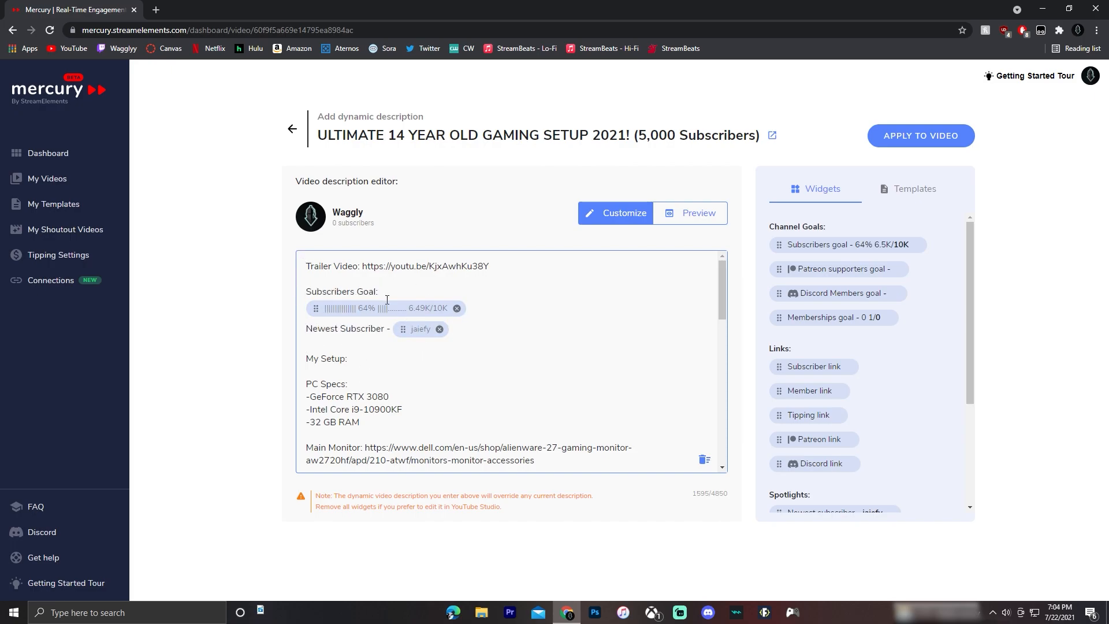
{"action": "mouse_move", "coordinate": [616, 217]}
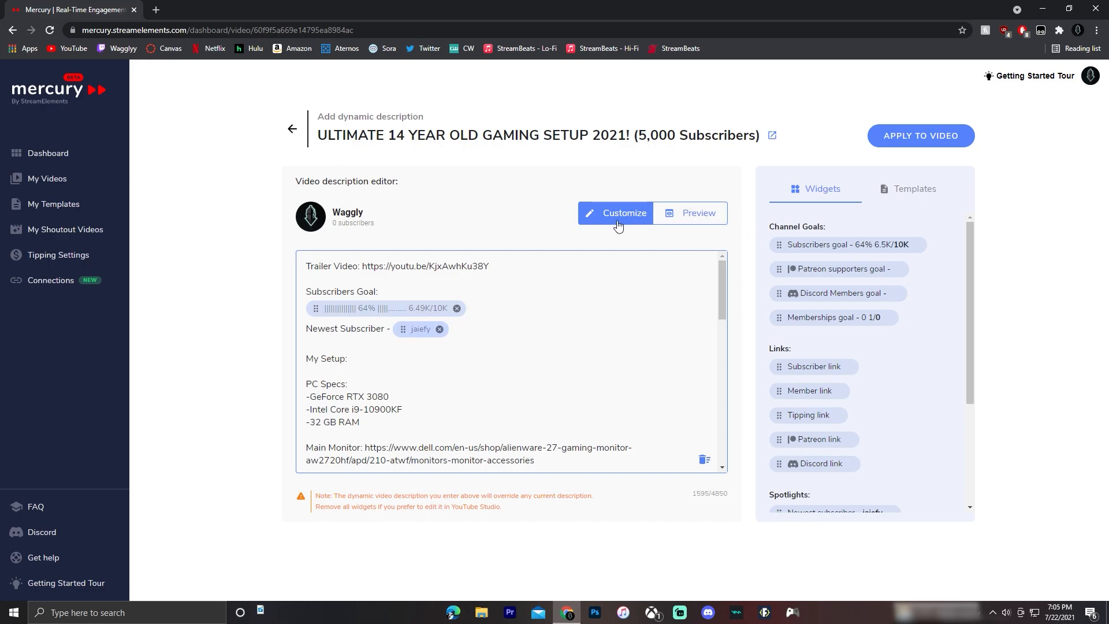
{"action": "left_click", "coordinate": [698, 213]}
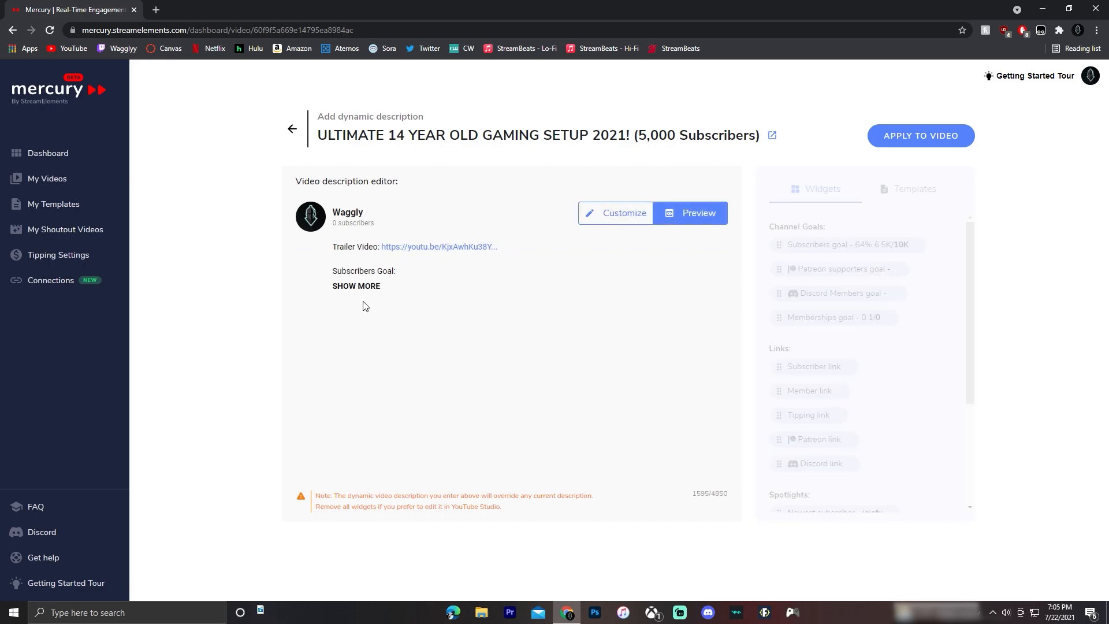
Step: Expand the previewed description and apply the dynamic description to the video
{"action": "left_click", "coordinate": [356, 285]}
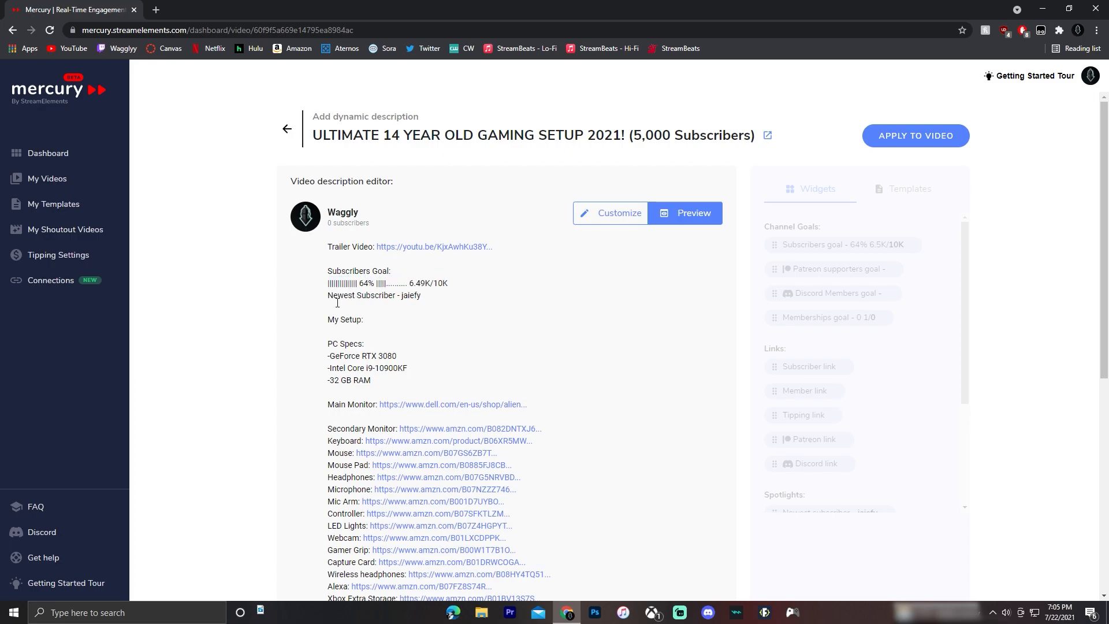
{"action": "mouse_move", "coordinate": [421, 317]}
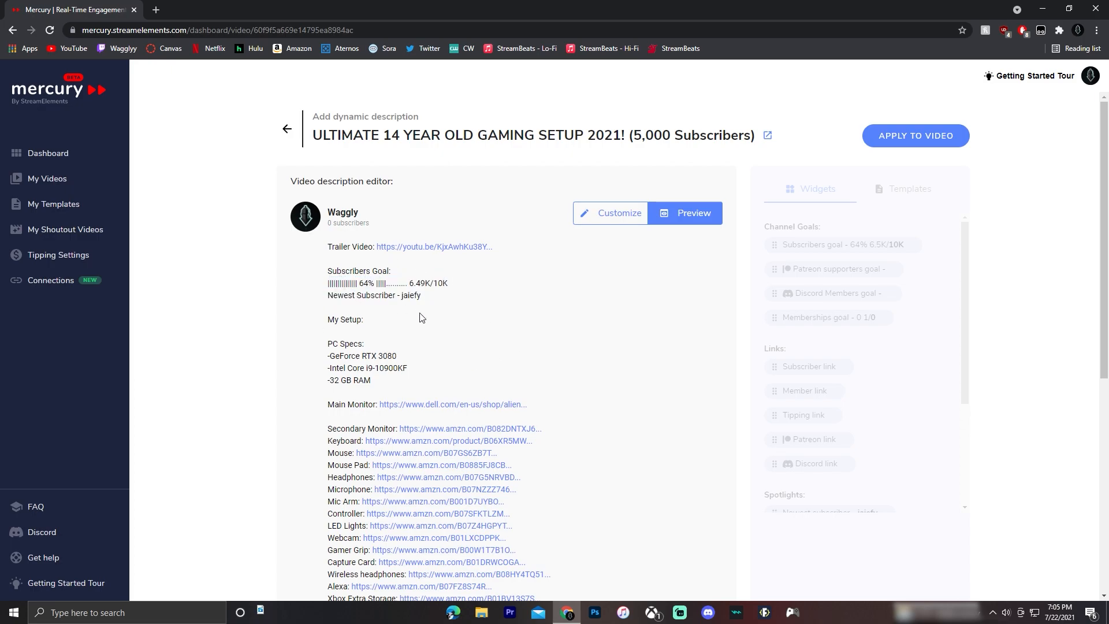
{"action": "mouse_move", "coordinate": [402, 298]}
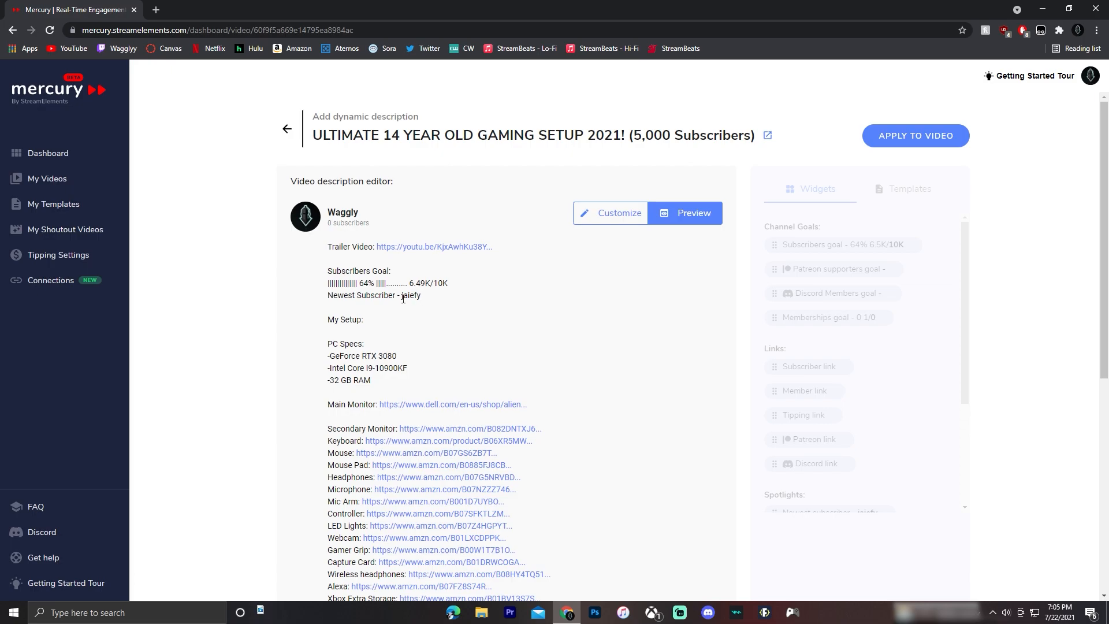
{"action": "left_click", "coordinate": [615, 213]}
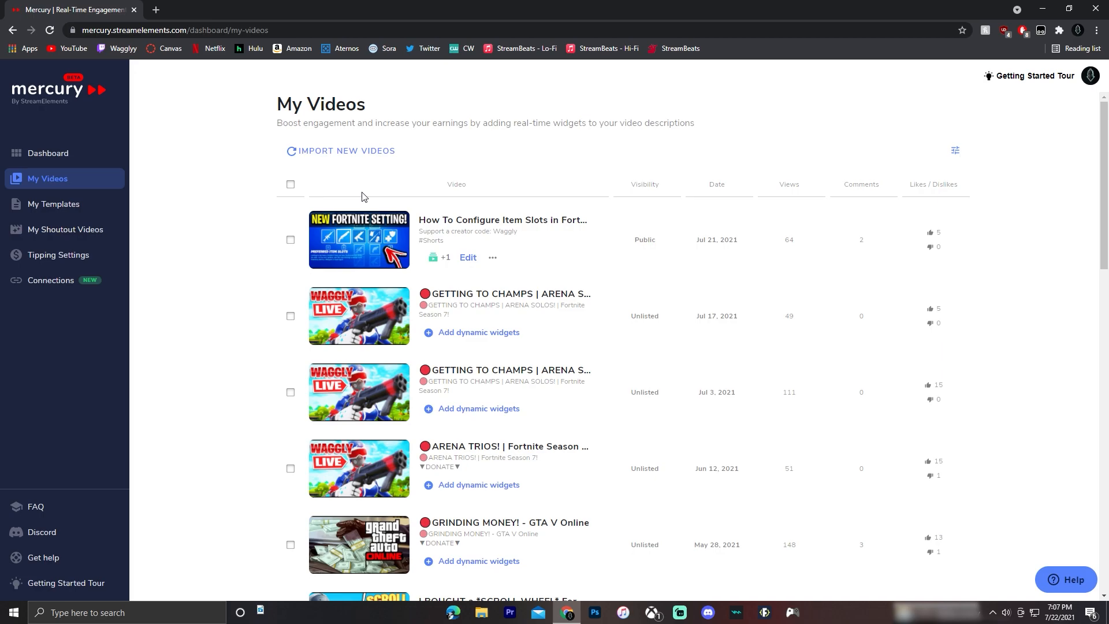
{"action": "mouse_move", "coordinate": [351, 206]}
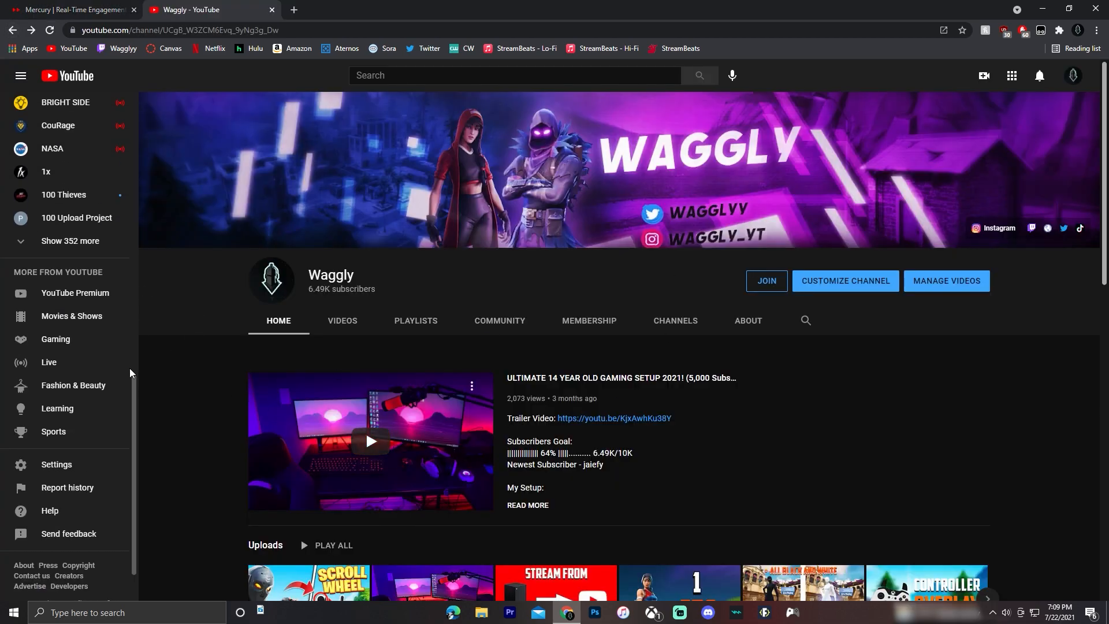
Step: Open the YouTube channel home showing the featured video's 64% of 10K goal and newest subscriber
{"action": "left_click", "coordinate": [19, 77]}
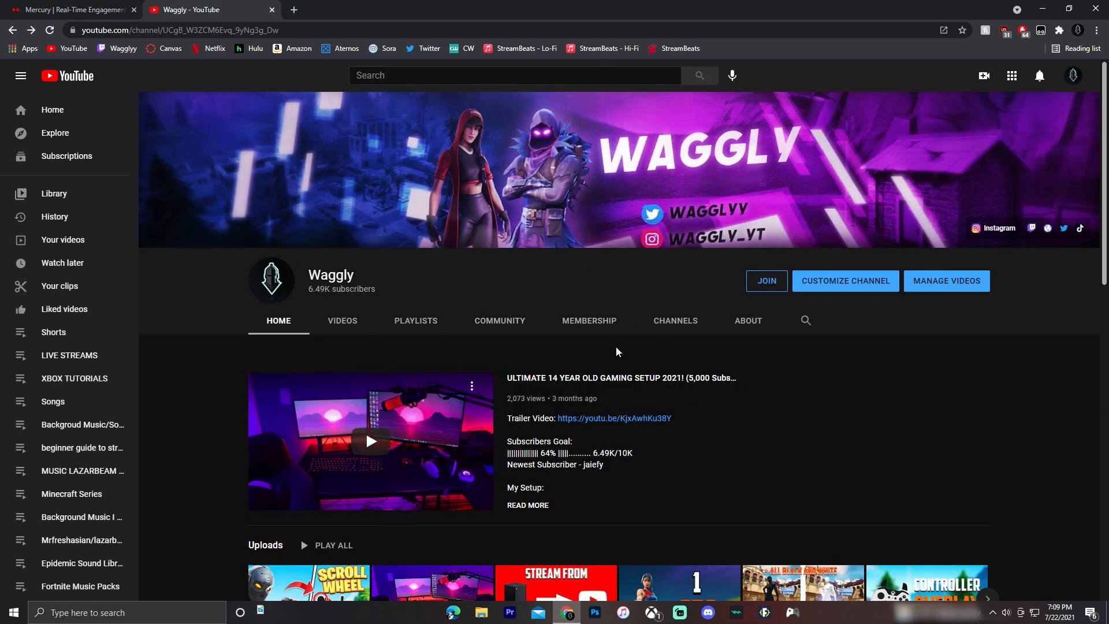
{"action": "mouse_move", "coordinate": [445, 292]}
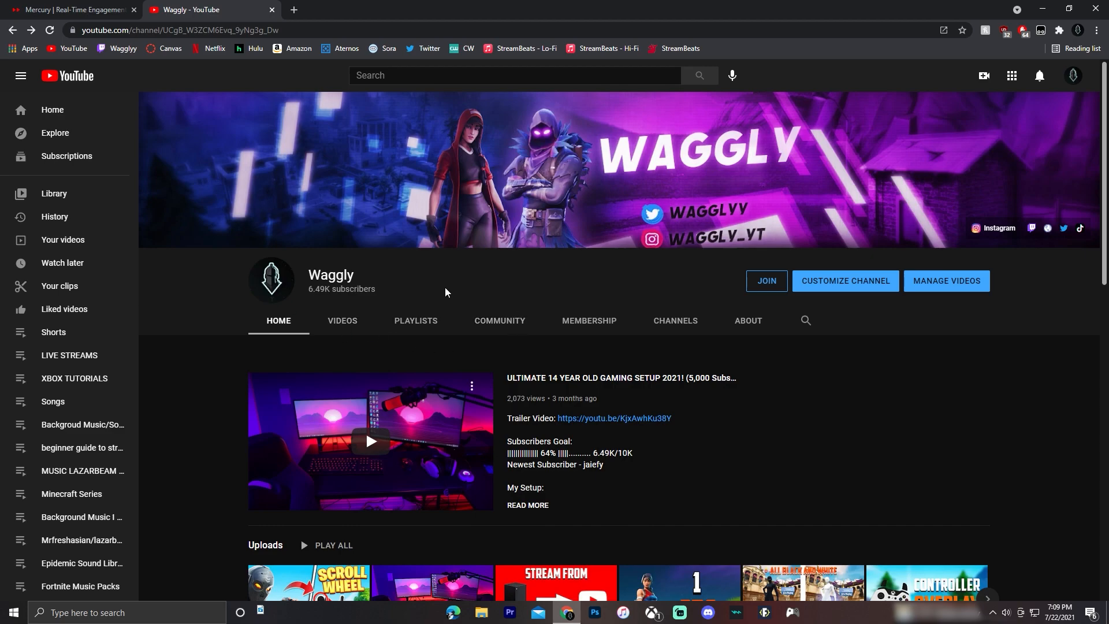
{"action": "mouse_move", "coordinate": [475, 377]}
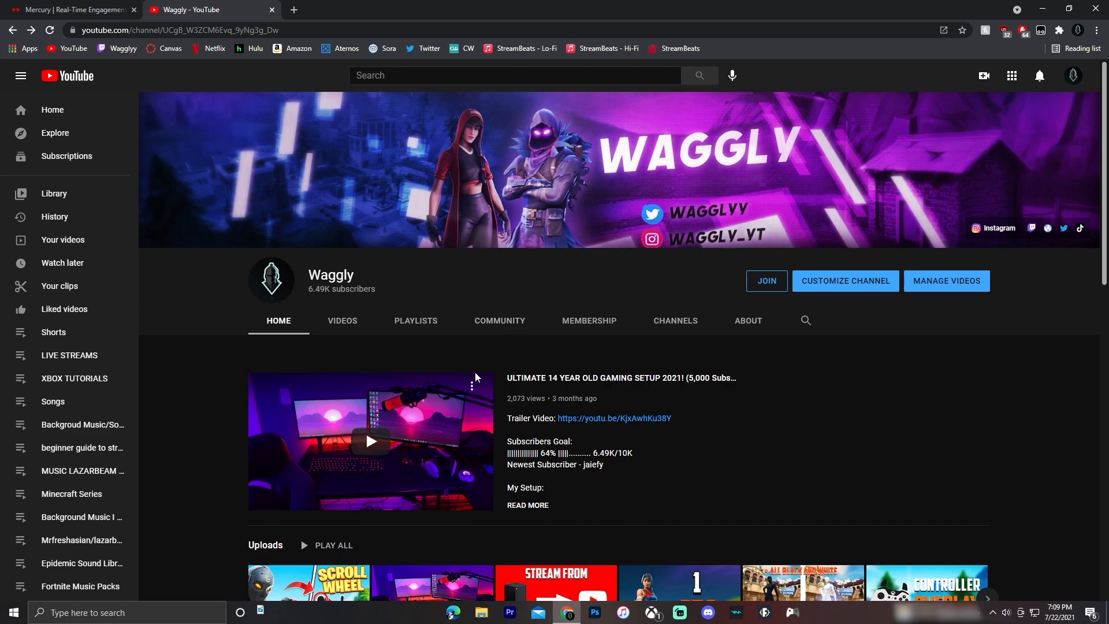
{"action": "mouse_move", "coordinate": [488, 306]}
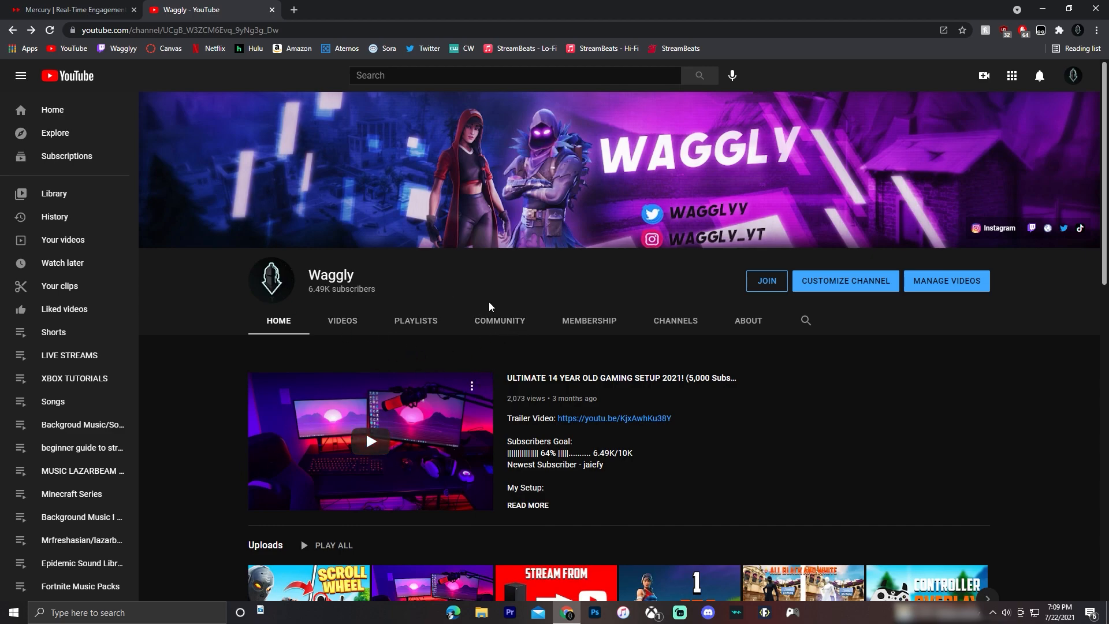
{"action": "mouse_move", "coordinate": [754, 386]}
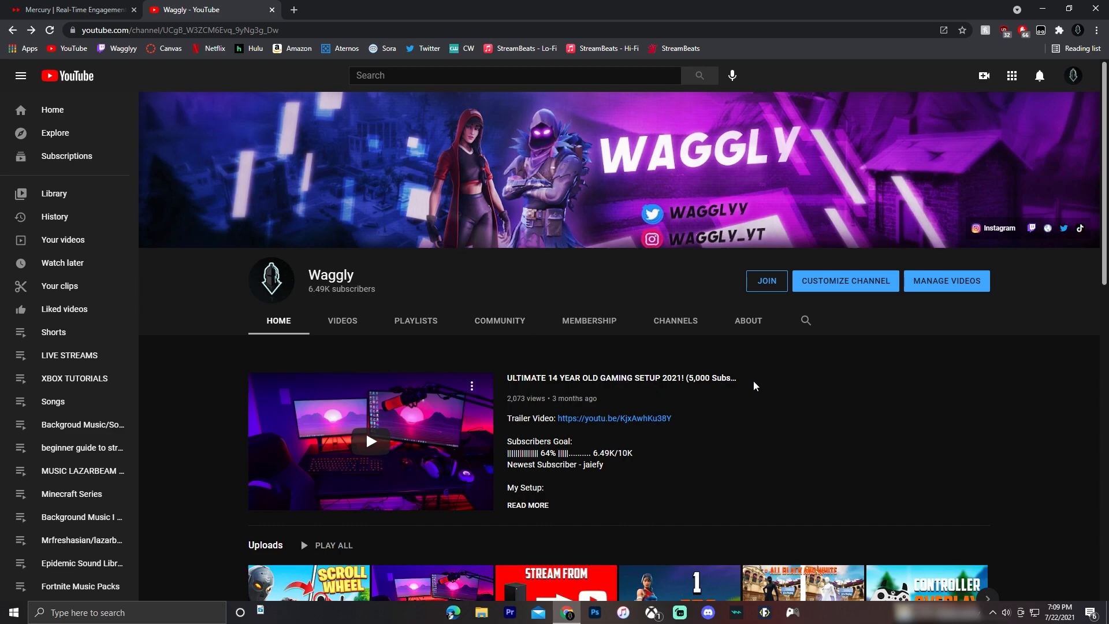
{"action": "mouse_move", "coordinate": [53, 332]}
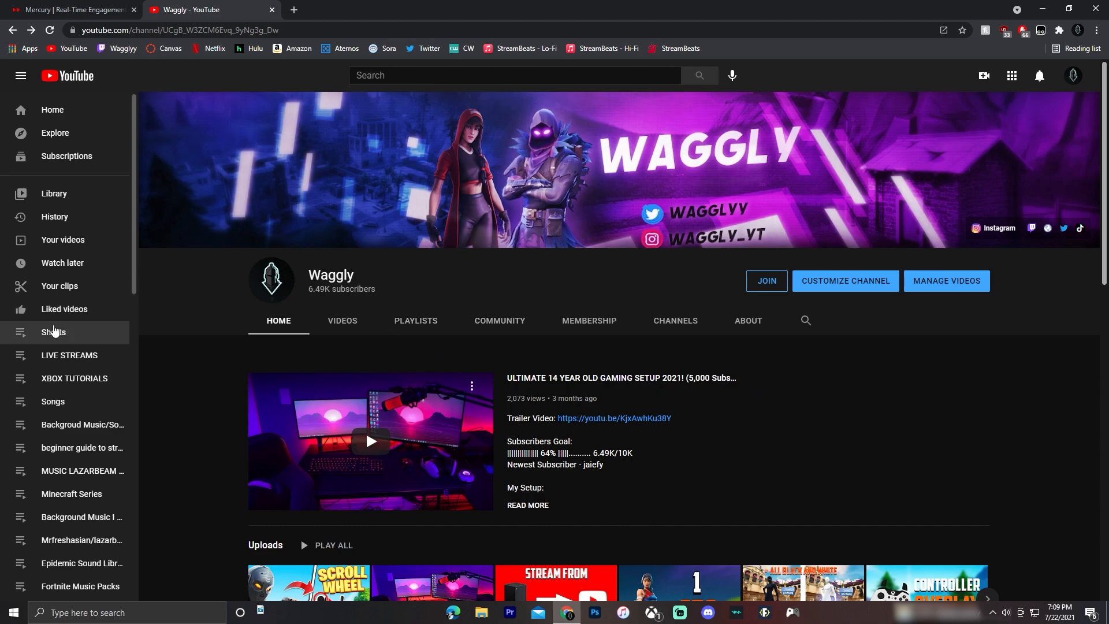
{"action": "scroll", "scroll_direction": "down", "scroll_amount": 3}
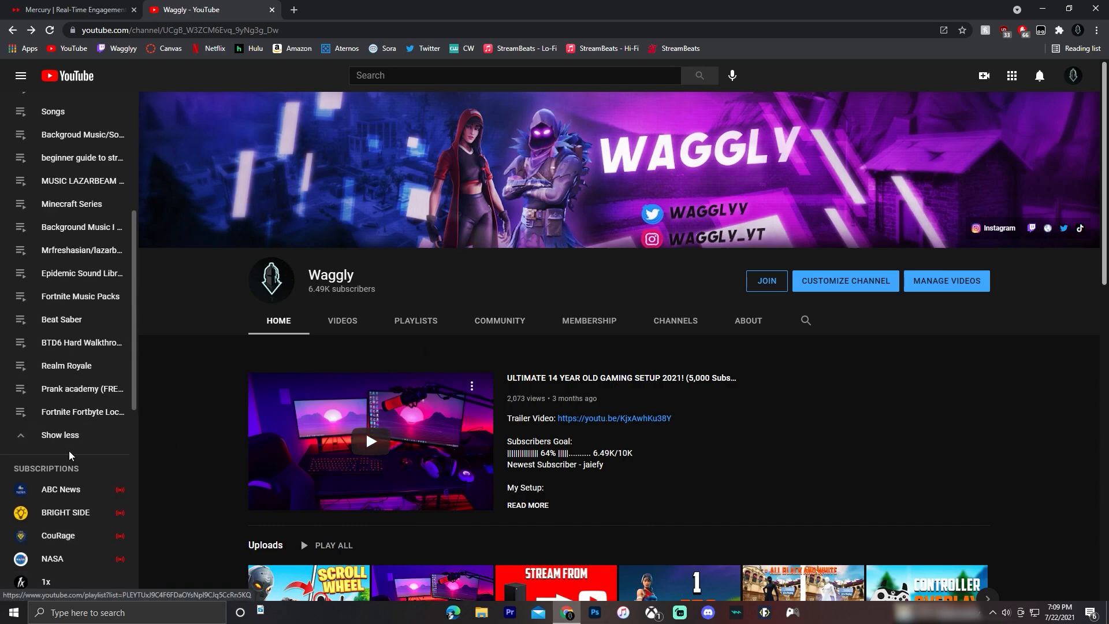
Step: Open YouTube's Privacy settings to check 'Keep all my subscriptions private' is off
{"action": "scroll", "scroll_direction": "up", "scroll_amount": 3}
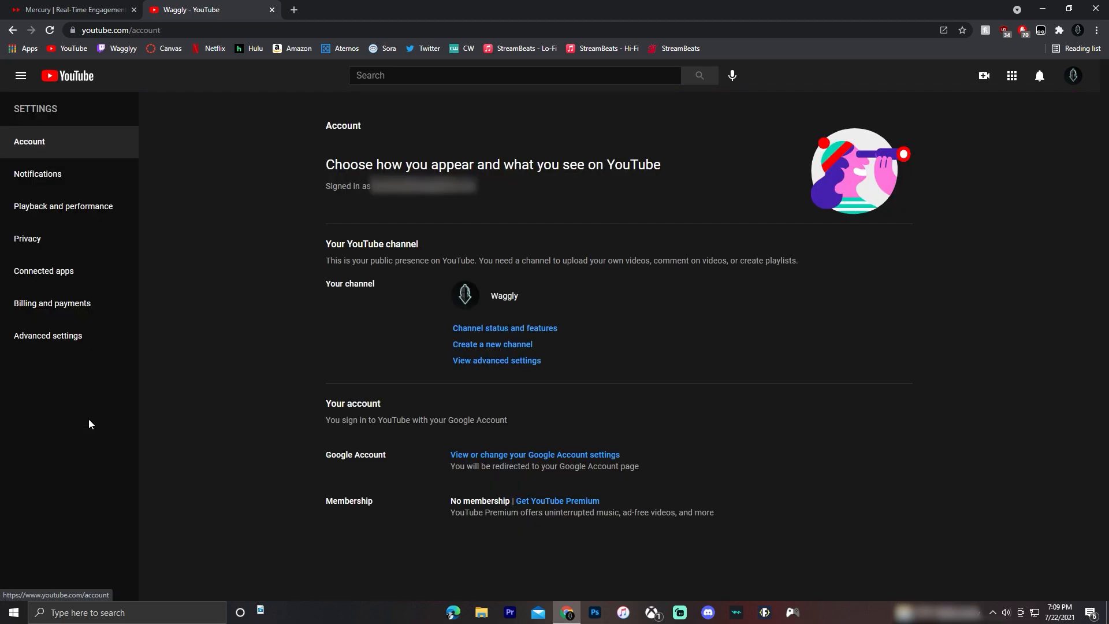
{"action": "left_click", "coordinate": [27, 238]}
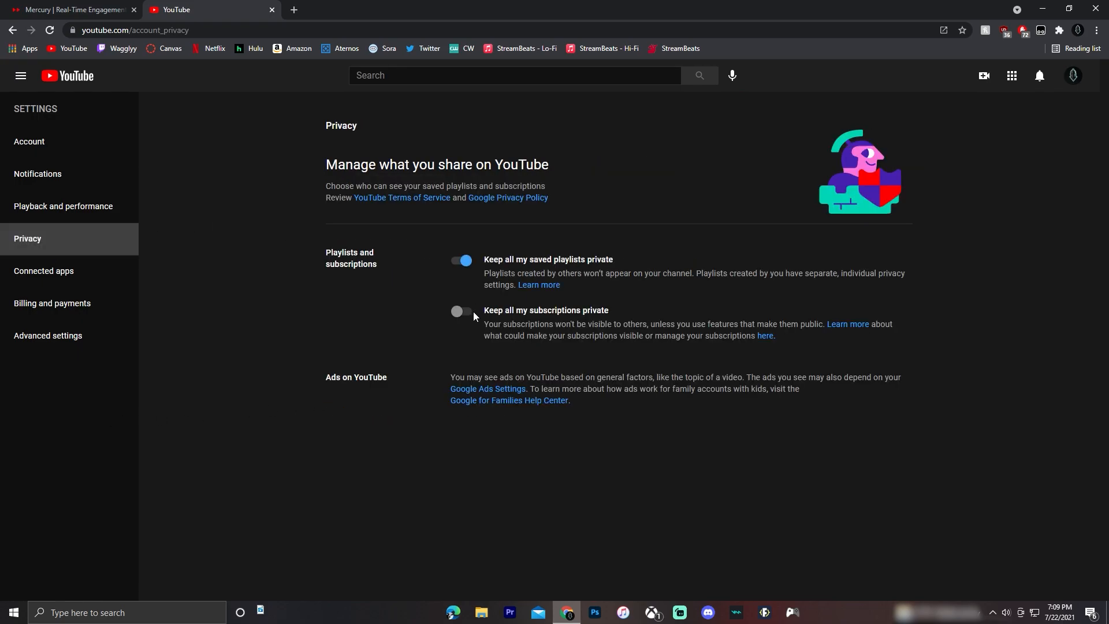
{"action": "mouse_move", "coordinate": [446, 326]}
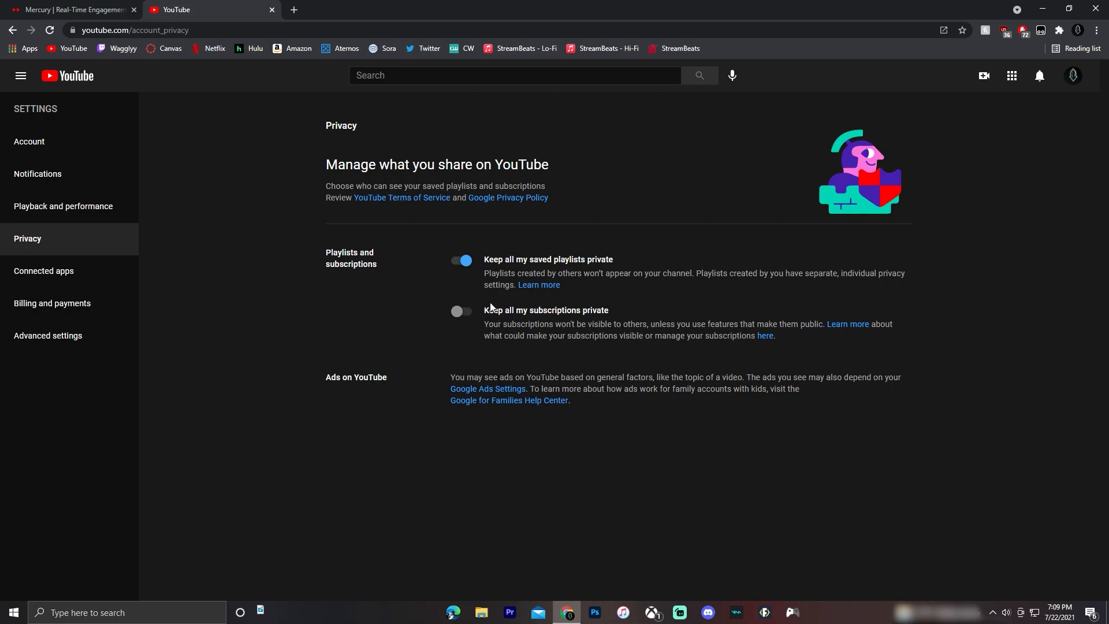
{"action": "mouse_move", "coordinate": [657, 255]}
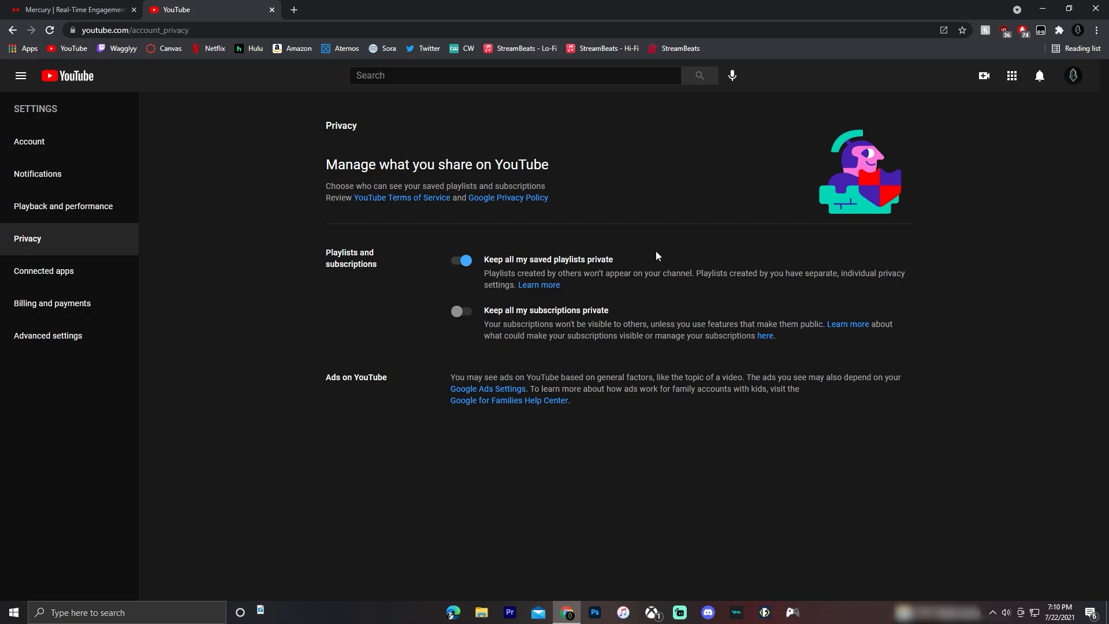
{"action": "mouse_move", "coordinate": [630, 311]}
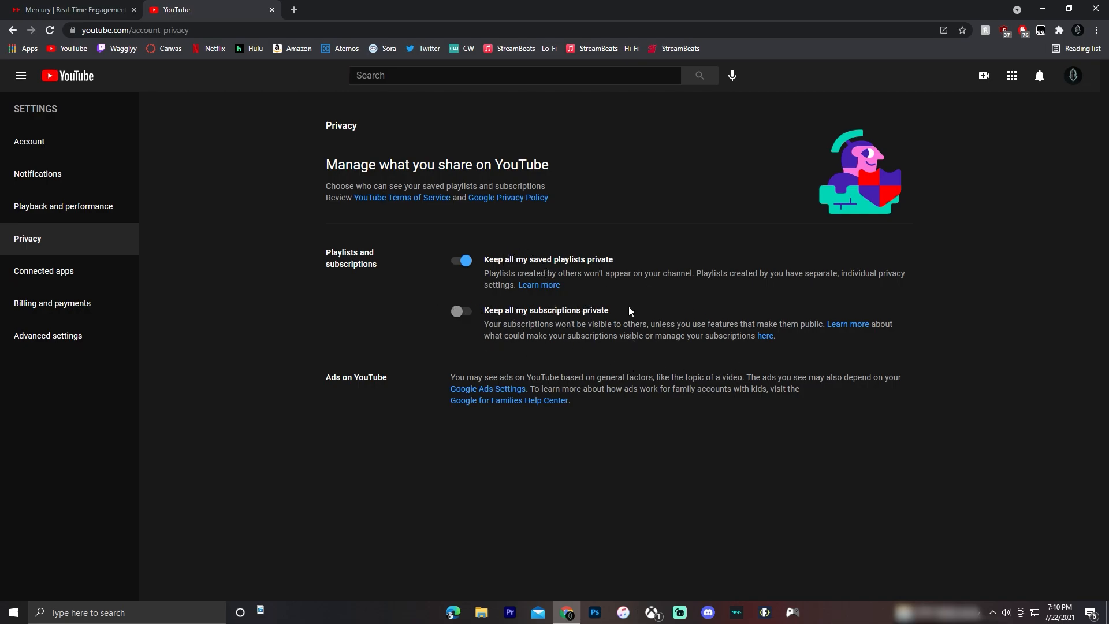
{"action": "mouse_move", "coordinate": [557, 349]}
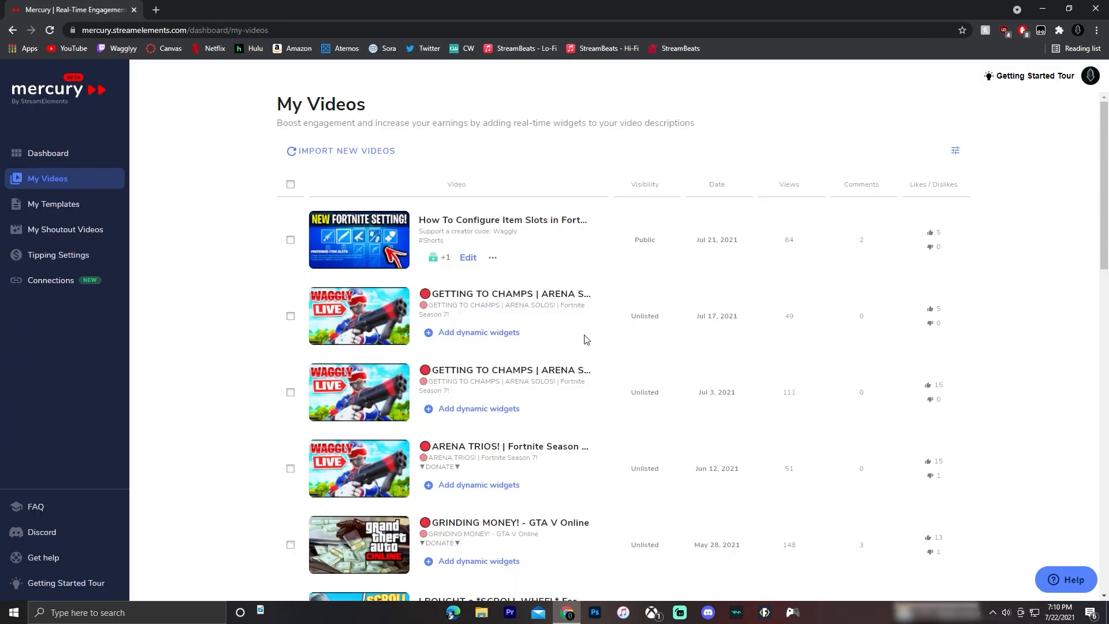
{"action": "mouse_move", "coordinate": [507, 256]}
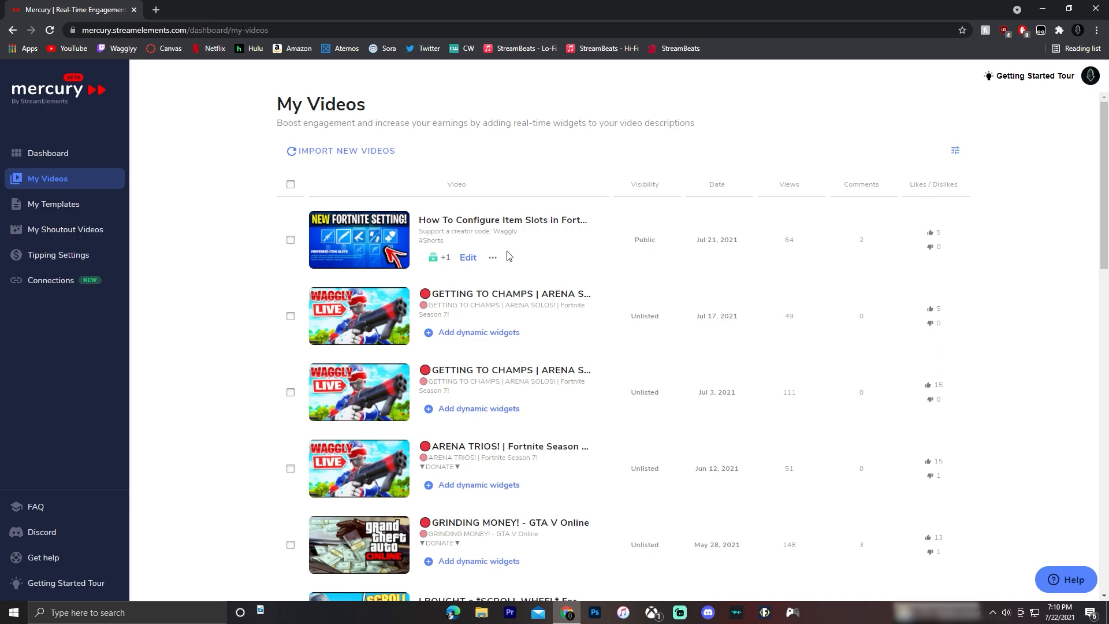